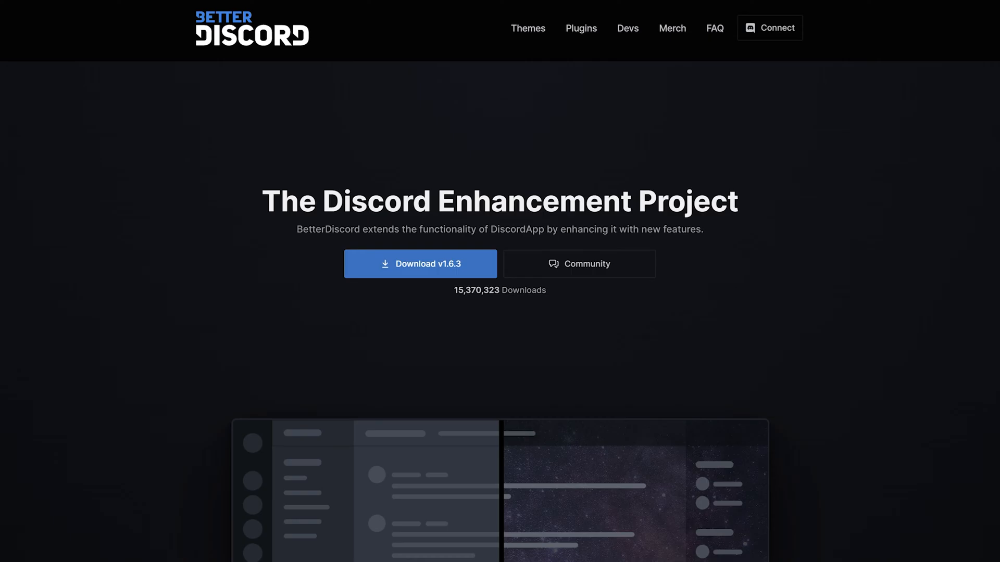
# Step: Scroll the betterdiscord.app homepage down to its Download section
pyautogui.scroll(-3)
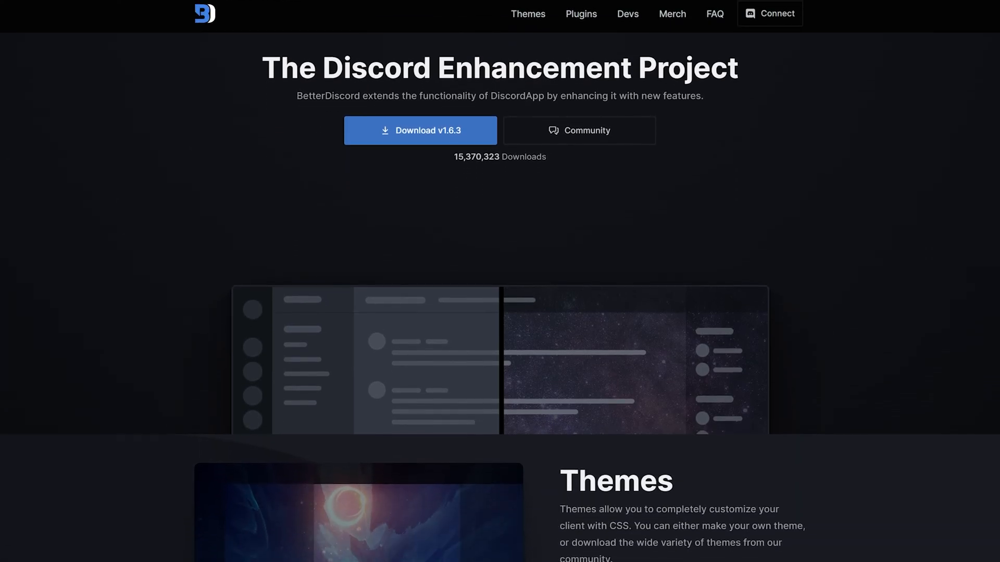
pyautogui.scroll(-3)
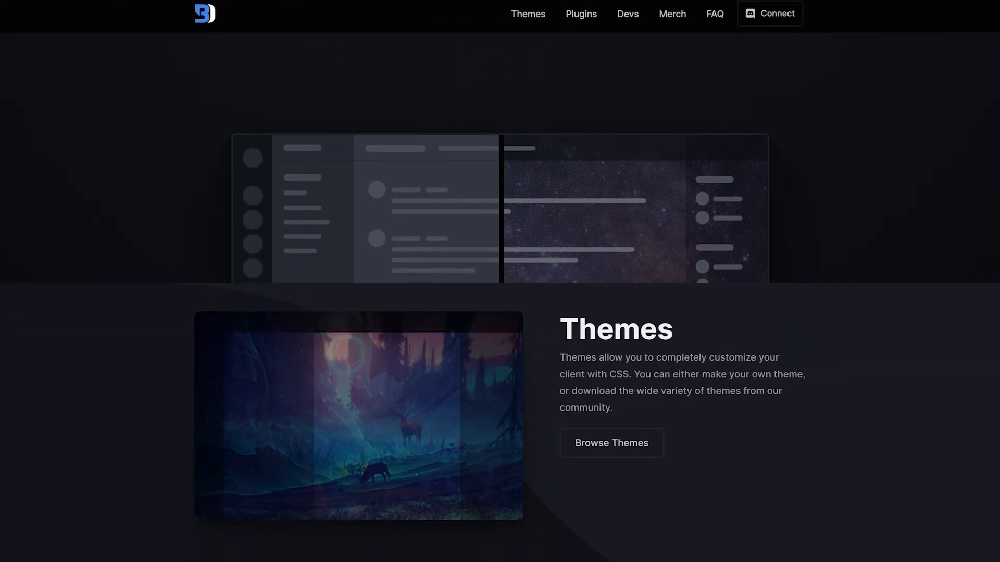
pyautogui.scroll(-3)
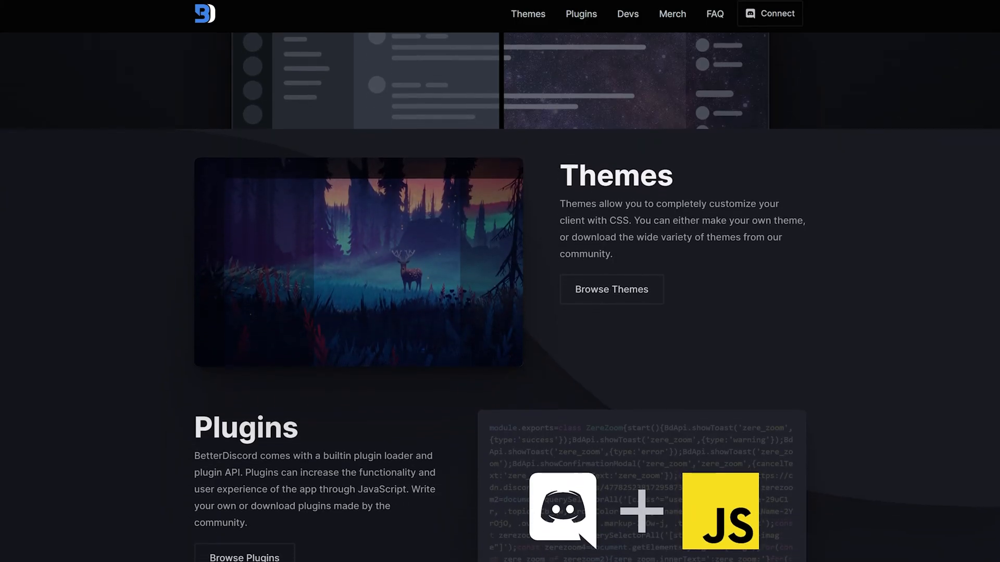
pyautogui.scroll(-3)
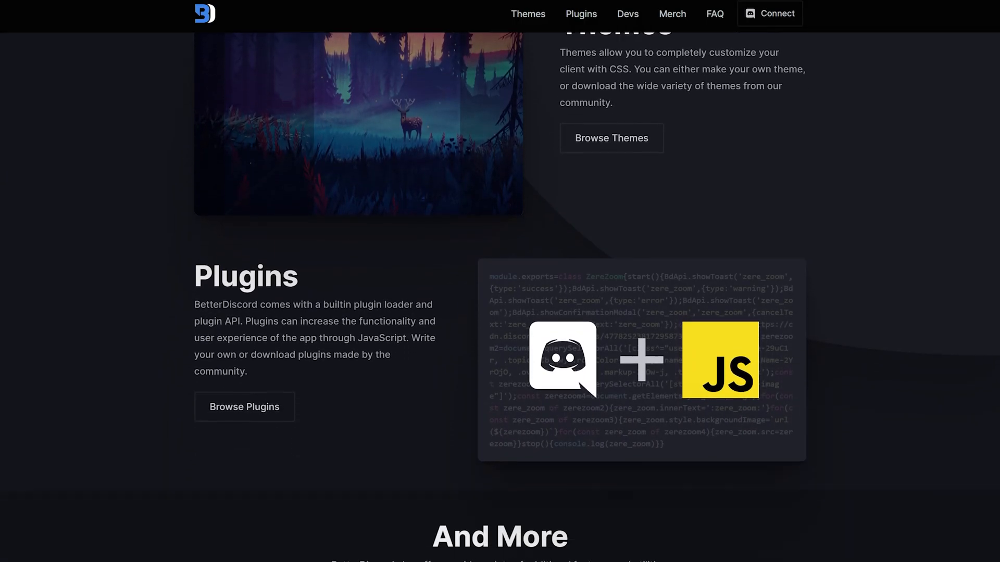
pyautogui.scroll(-3)
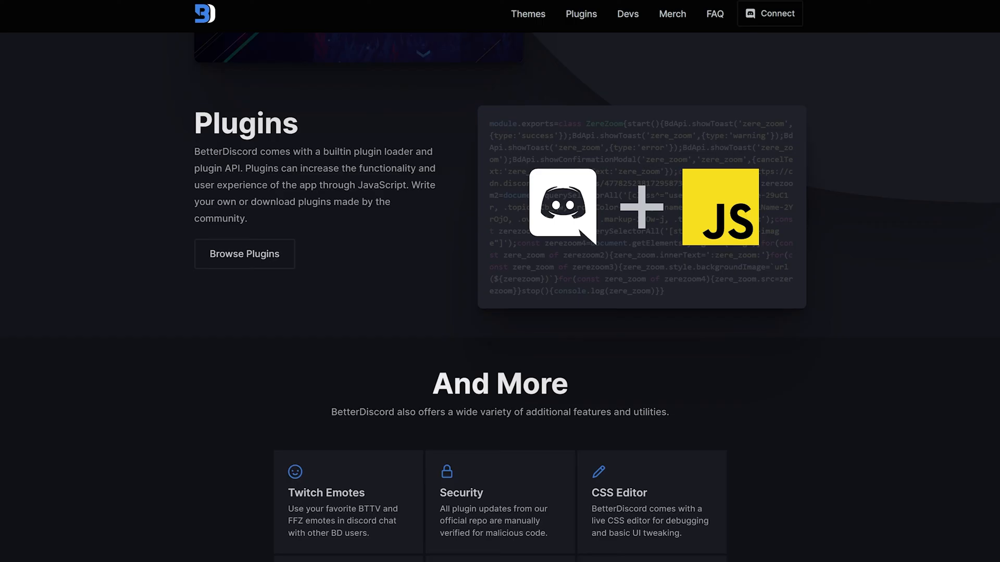
pyautogui.scroll(-3)
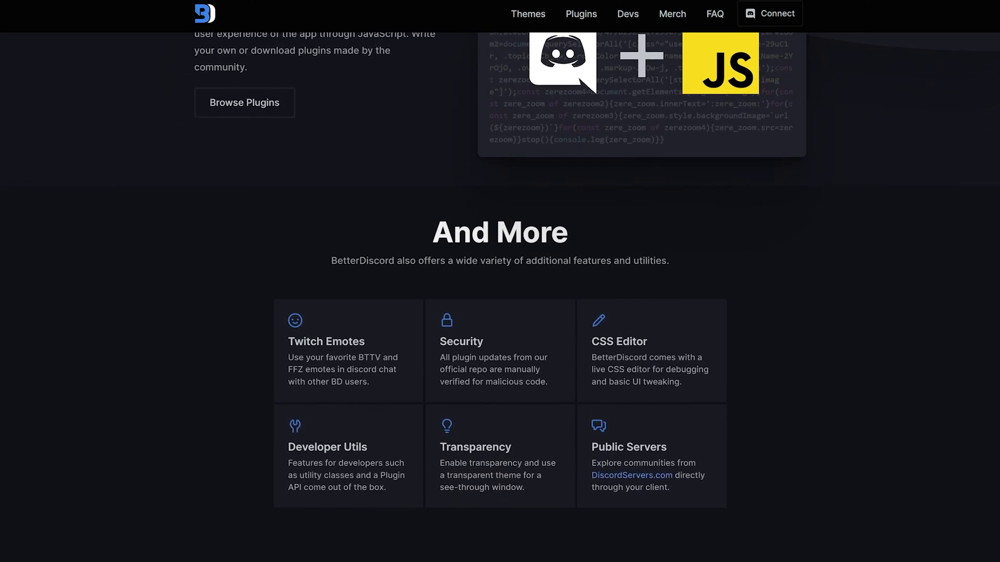
pyautogui.scroll(-3)
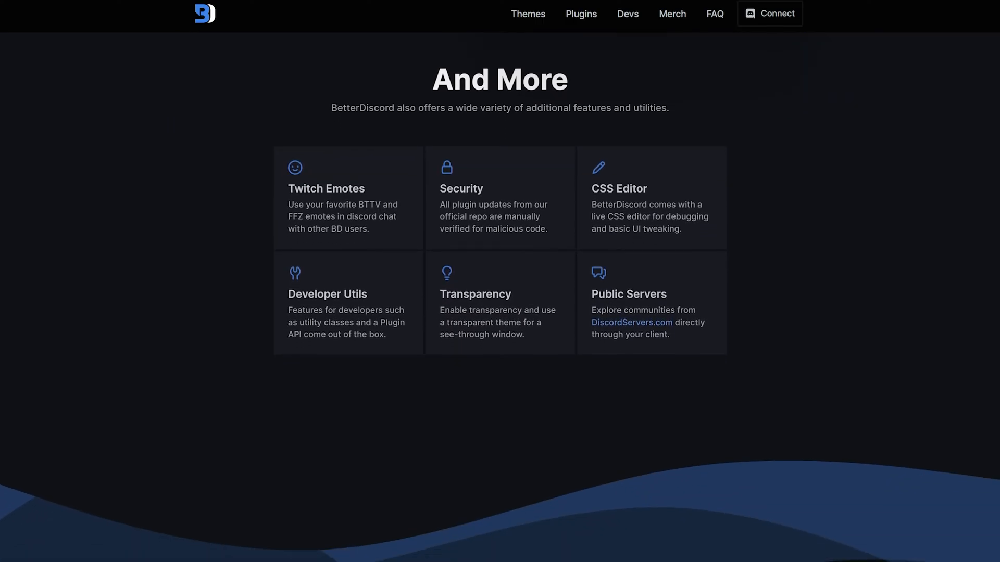
pyautogui.scroll(-3)
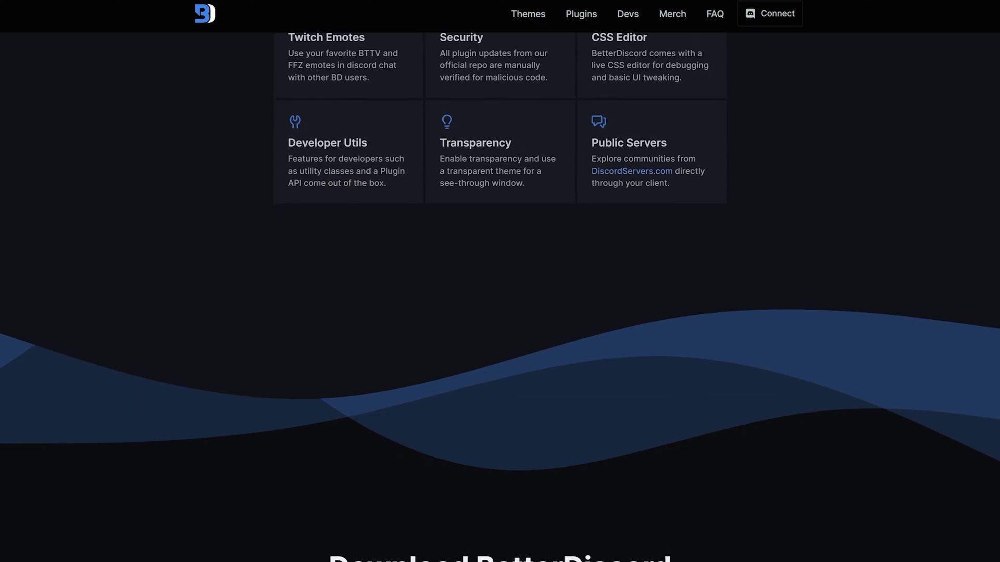
pyautogui.scroll(-3)
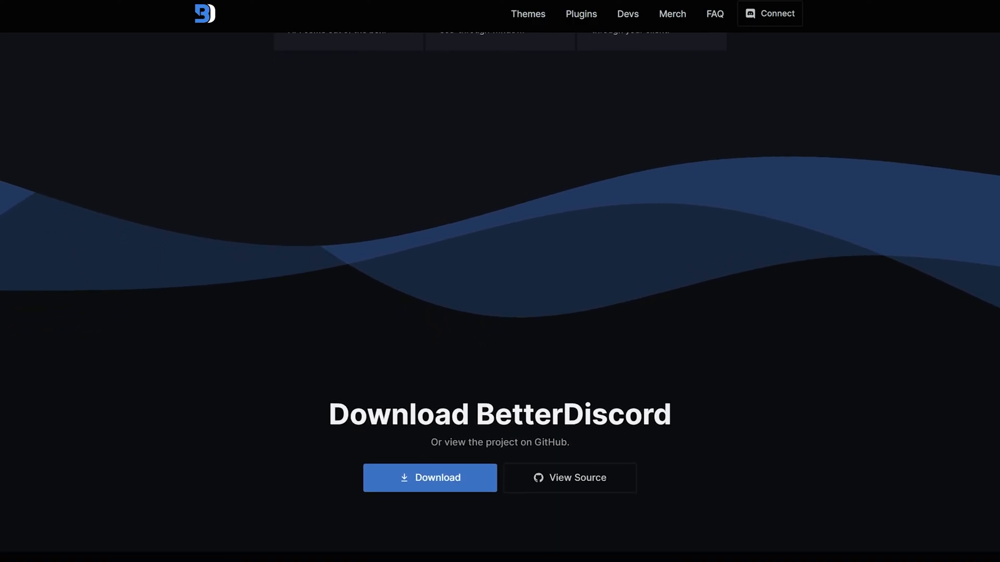
pyautogui.scroll(-3)
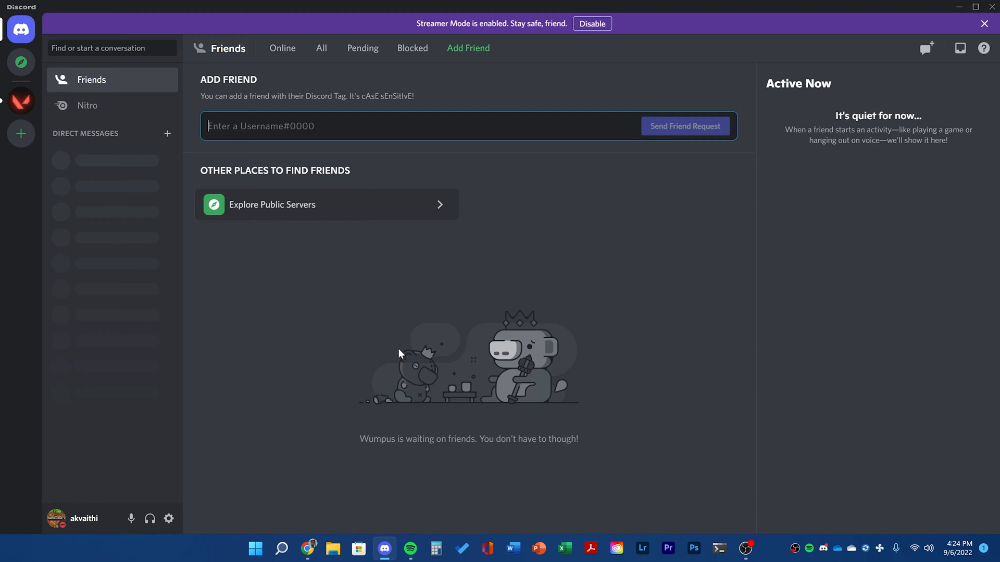
pyautogui.moveTo(69, 268)
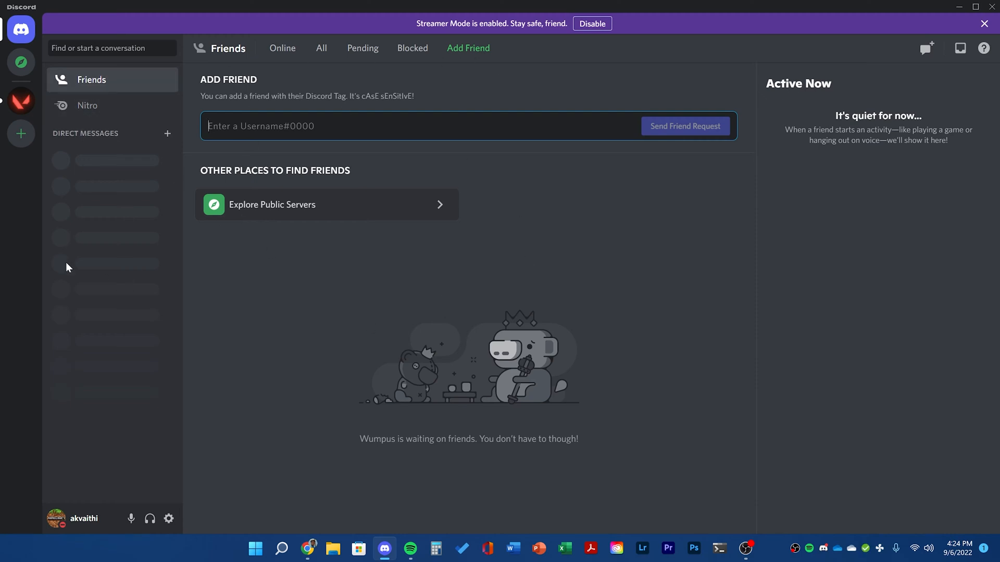
pyautogui.moveTo(745, 549)
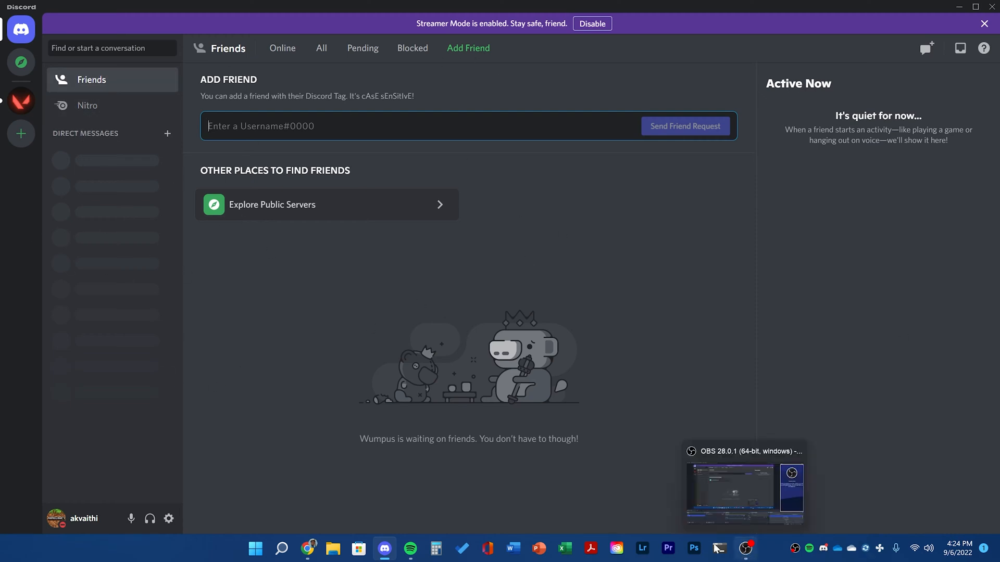
# Step: Return to betterdiscord.app in Chrome and download the BetterDiscord v1.6.3 installer
pyautogui.click(307, 548)
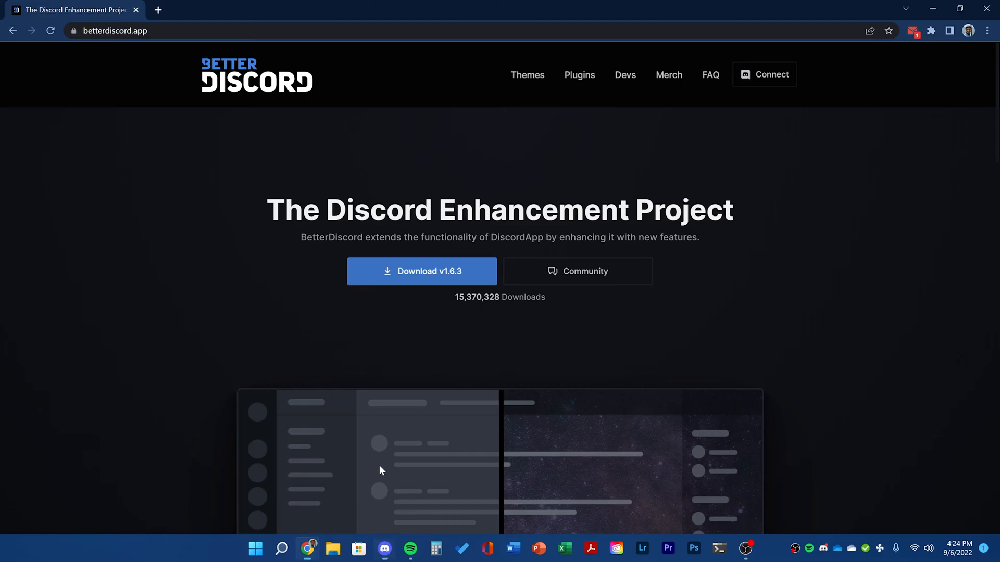
pyautogui.moveTo(422, 271)
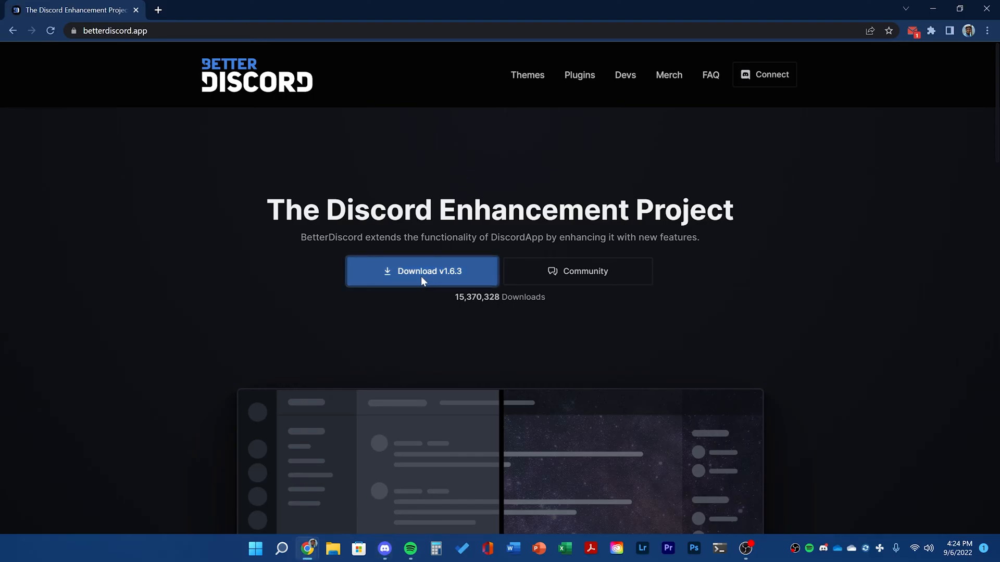
pyautogui.click(421, 270)
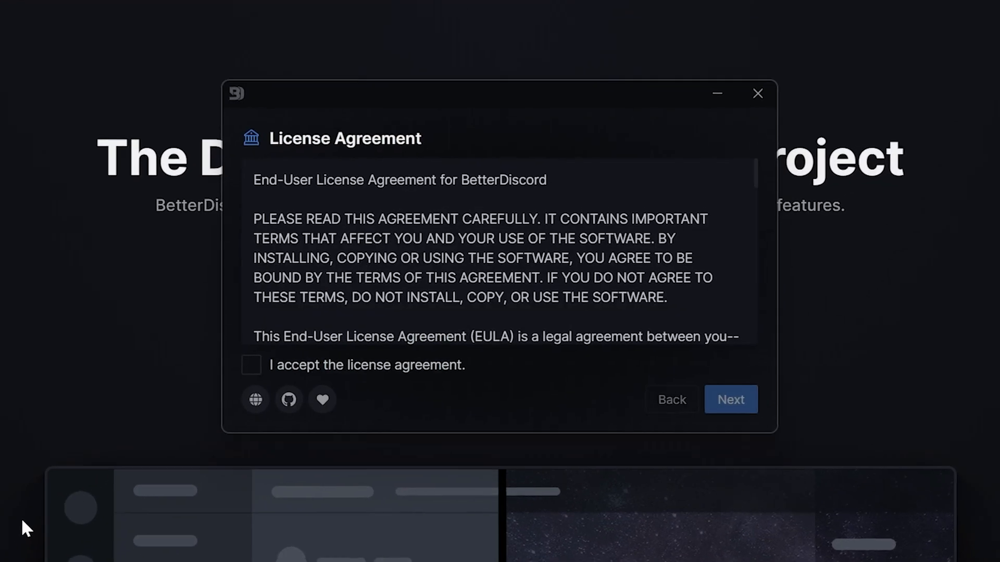
# Step: Accept the license, install BetterDiscord into the stable Discord, and close the finished installer
pyautogui.click(251, 365)
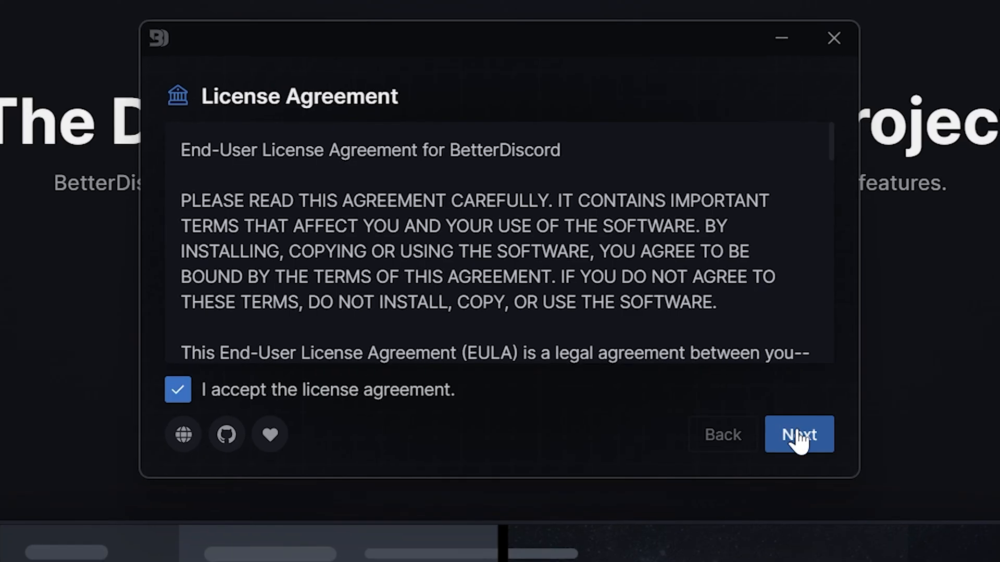
pyautogui.click(799, 434)
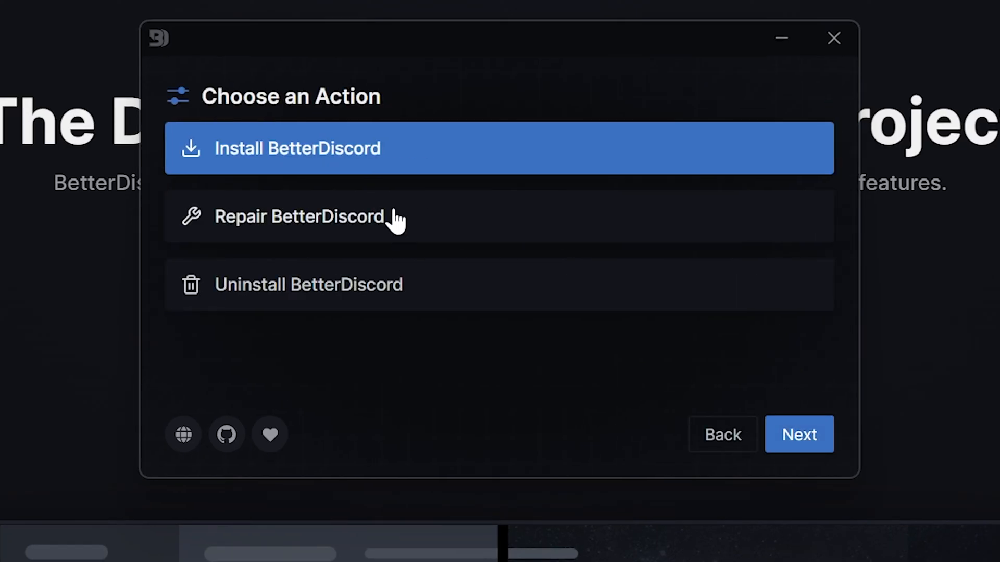
pyautogui.click(799, 434)
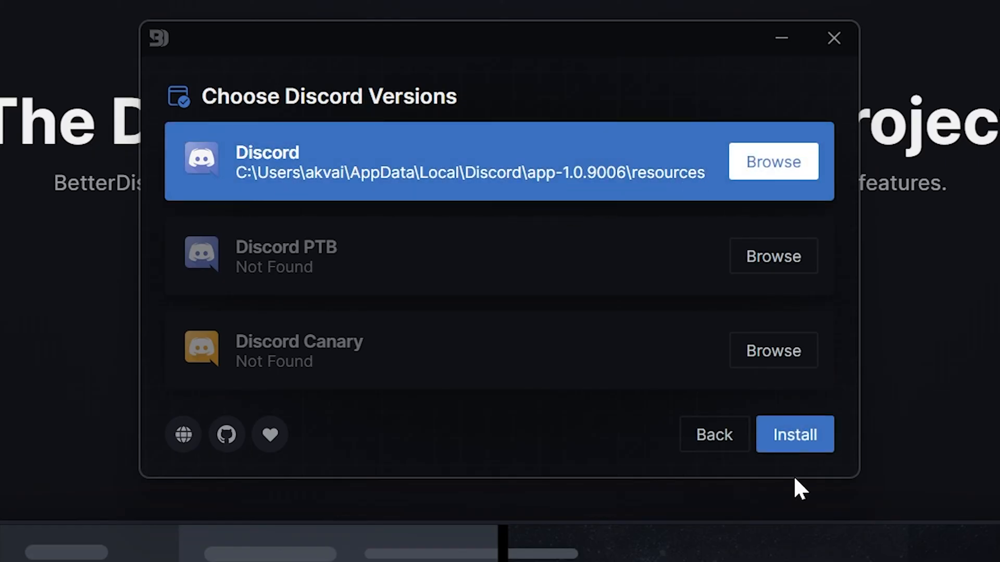
pyautogui.click(794, 434)
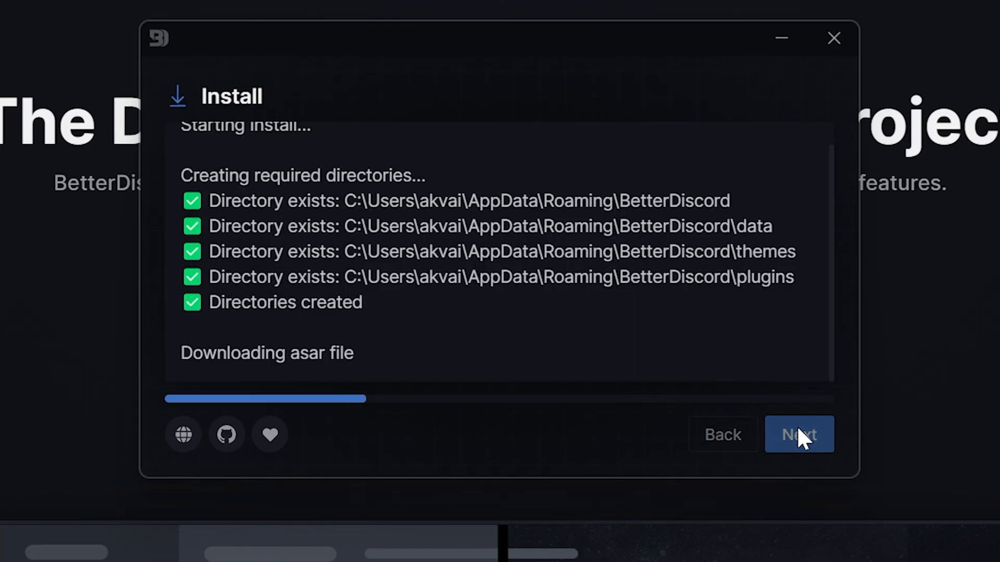
pyautogui.click(799, 435)
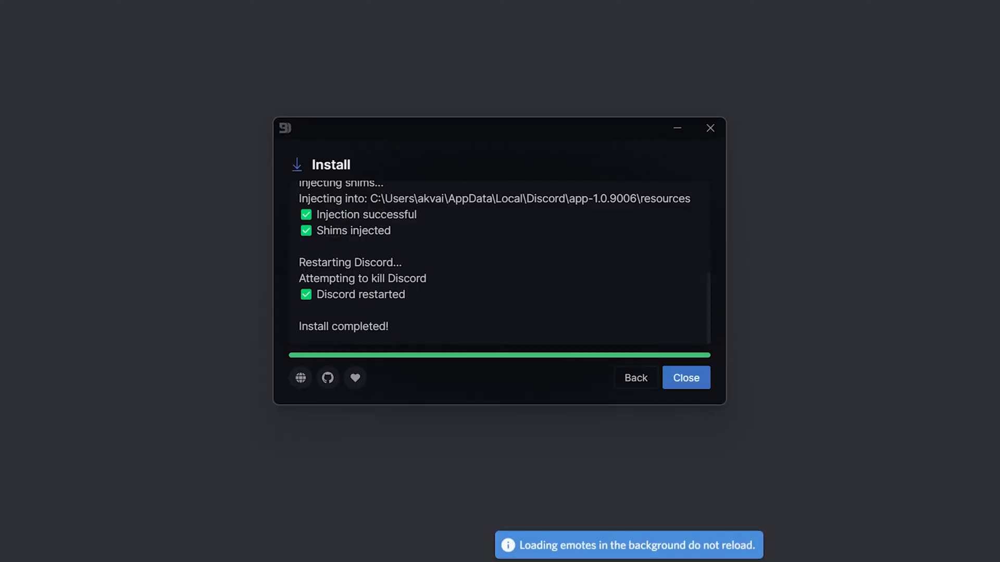
pyautogui.click(685, 377)
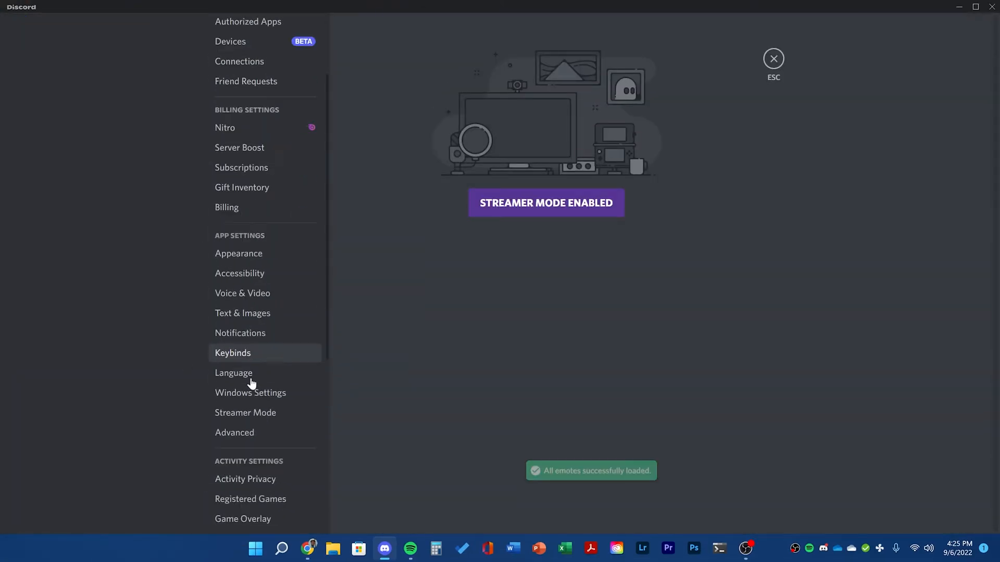
# Step: Review BetterDiscord's general settings options in User Settings
pyautogui.click(231, 377)
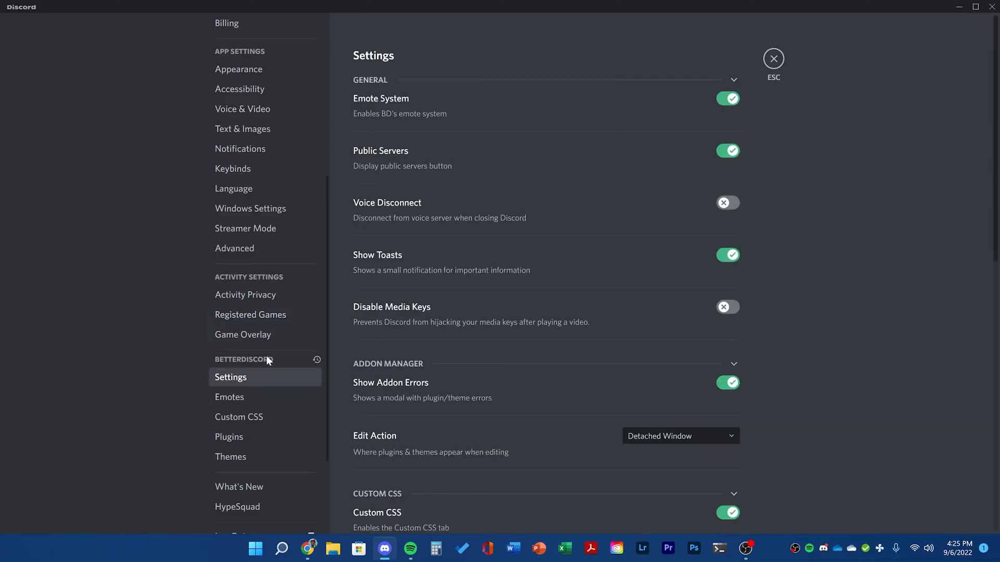
pyautogui.scroll(-3)
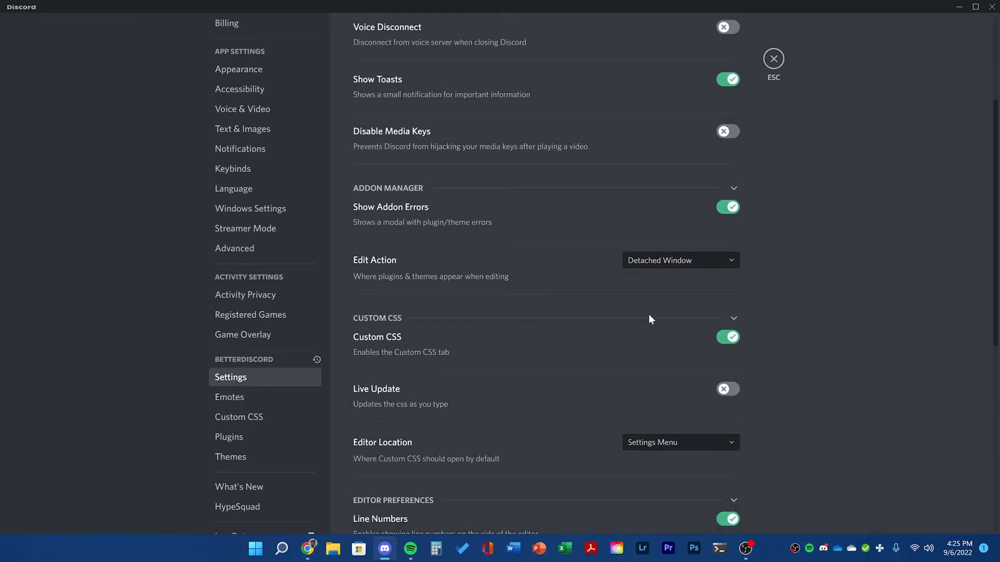
pyautogui.scroll(-3)
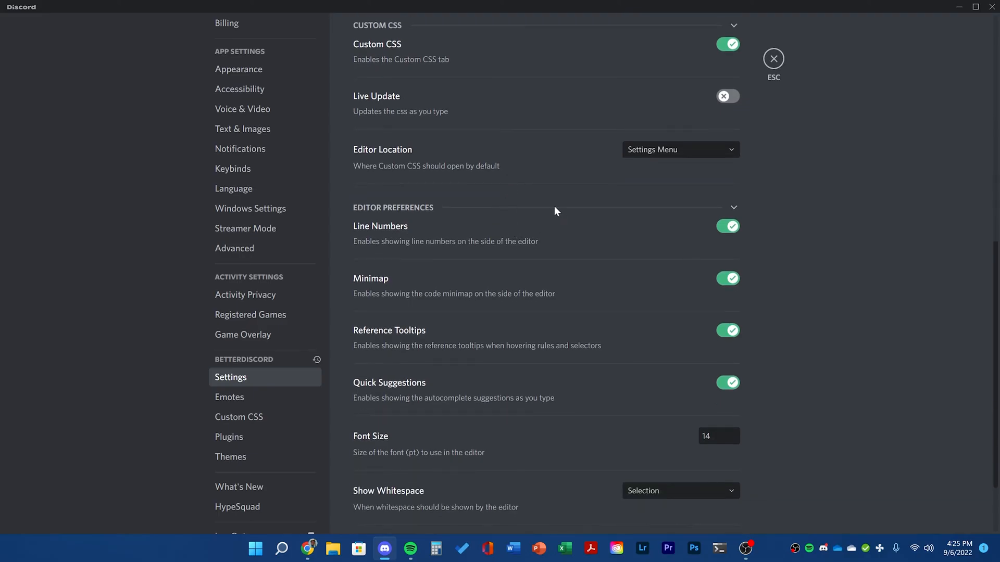
pyautogui.scroll(-3)
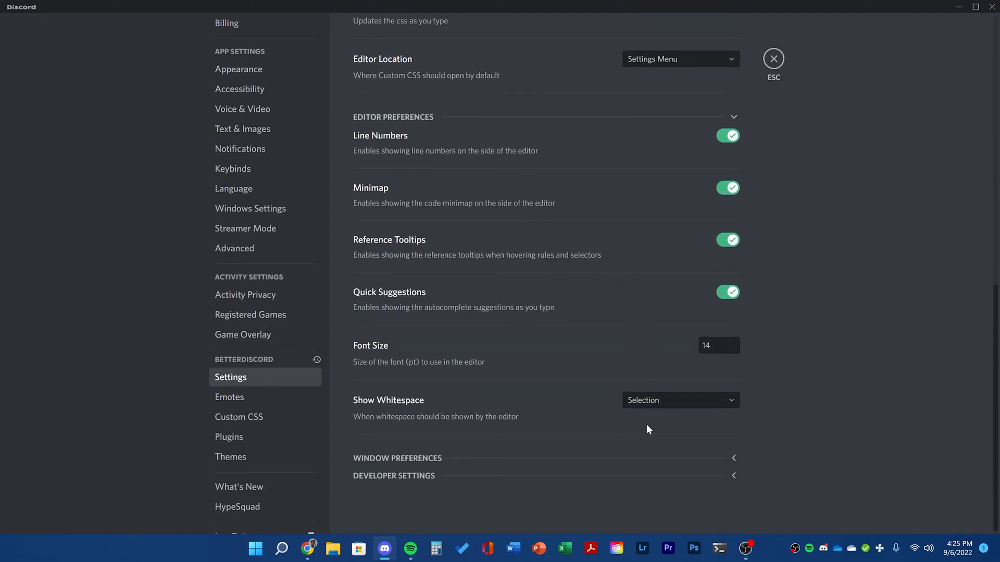
pyautogui.moveTo(288, 408)
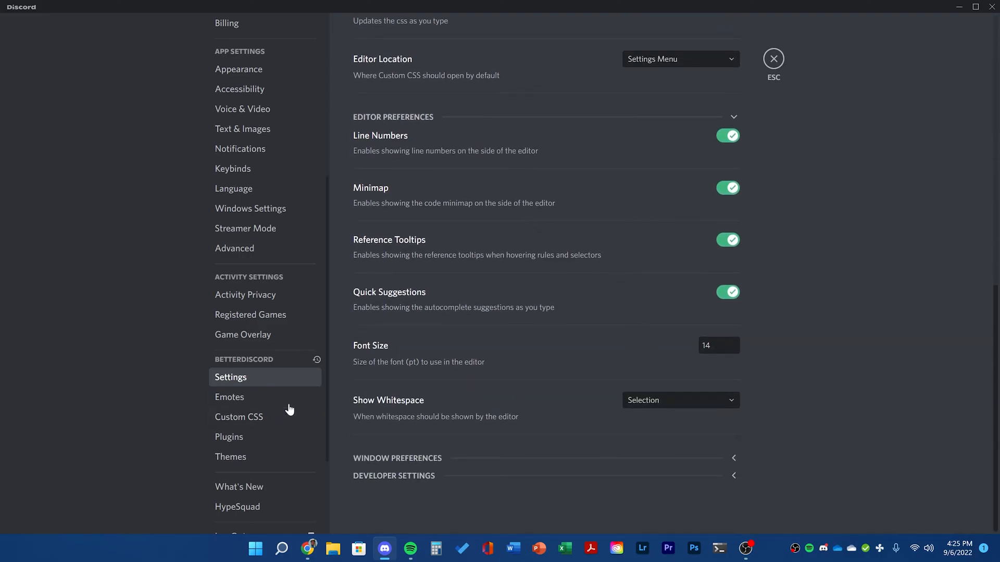
# Step: Show the empty Themes page and open the theme folder
pyautogui.click(230, 457)
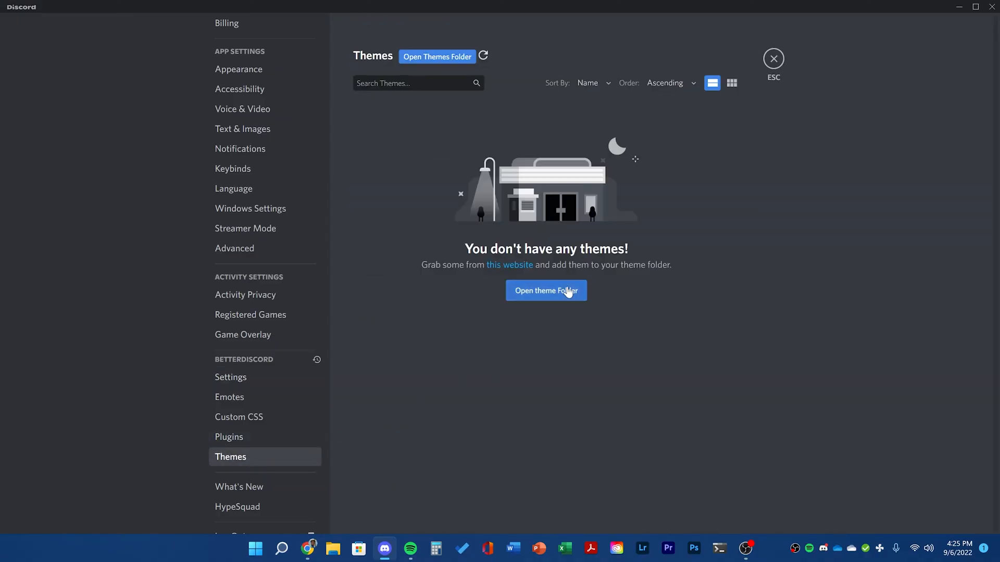
pyautogui.click(509, 265)
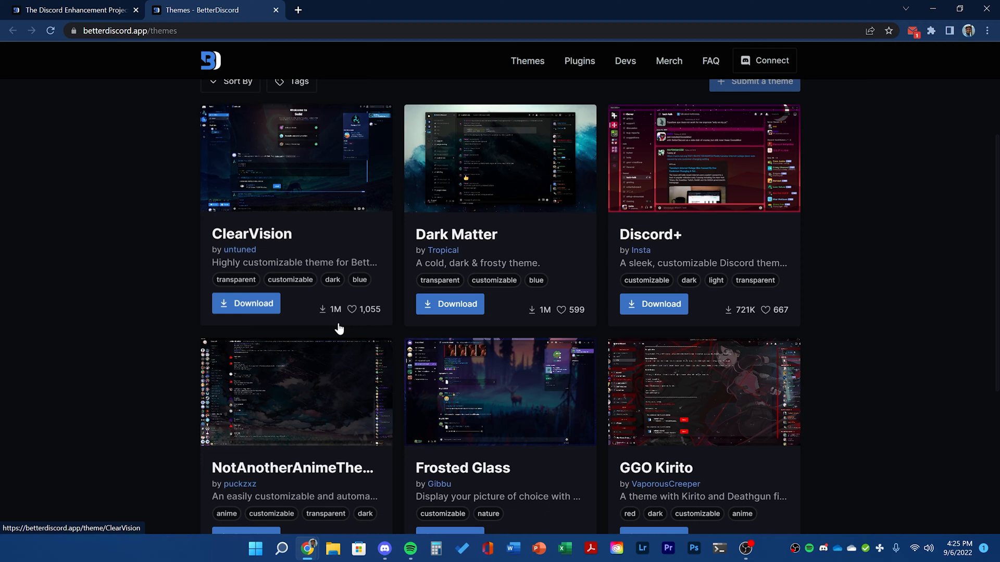
# Step: Download the DiscordNight theme from the Themes page and save it to Downloads
pyautogui.scroll(-3)
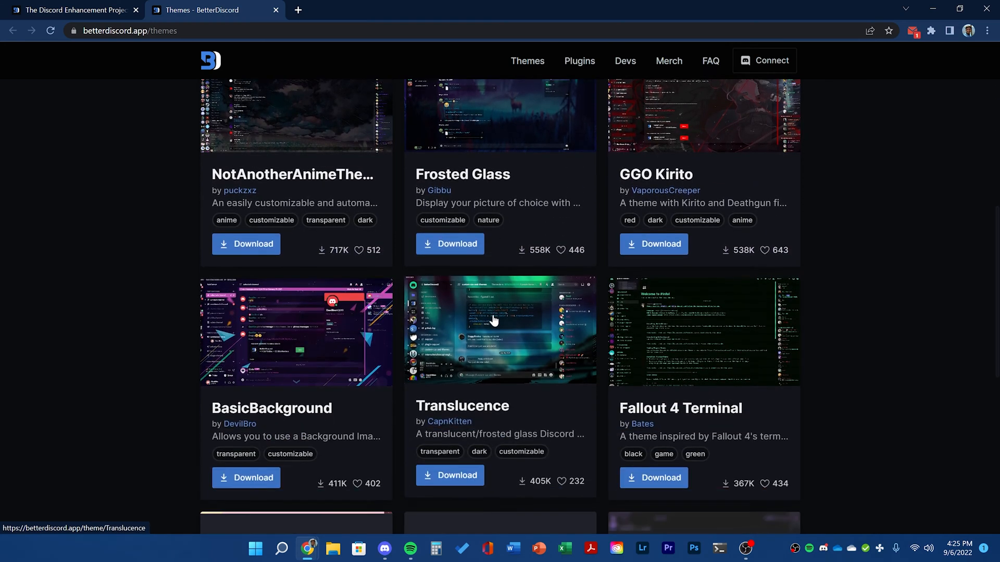
pyautogui.scroll(-3)
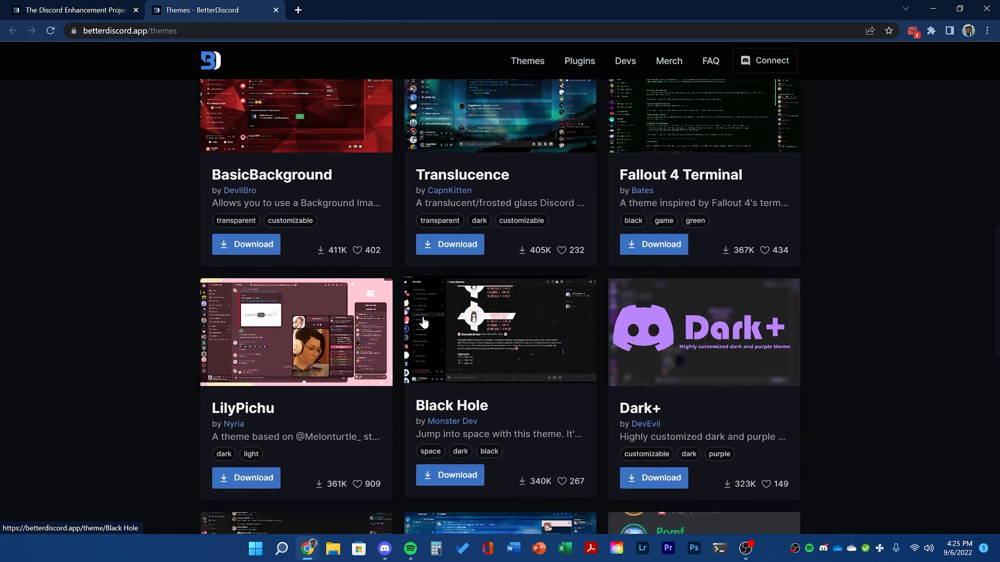
pyautogui.scroll(-3)
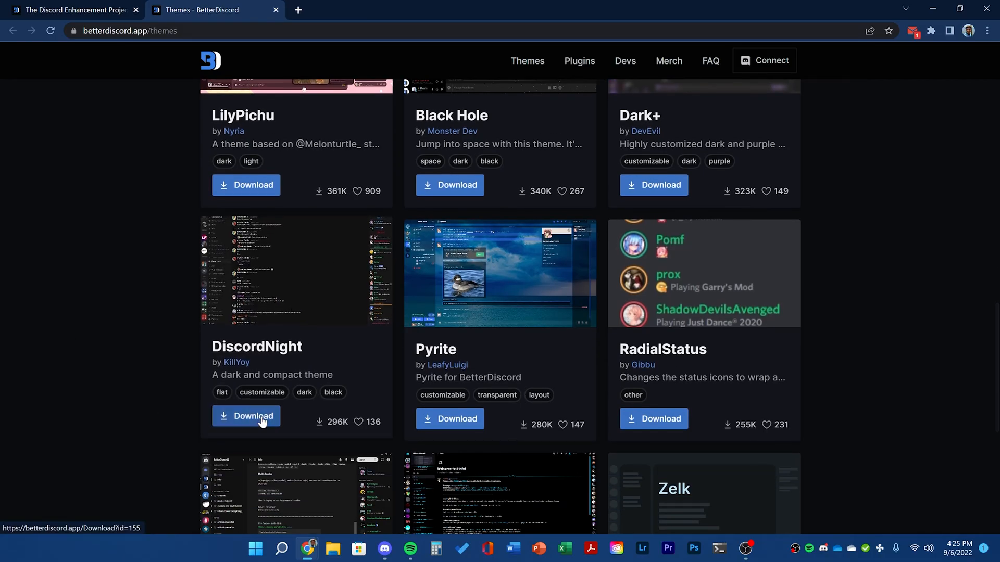
pyautogui.click(252, 416)
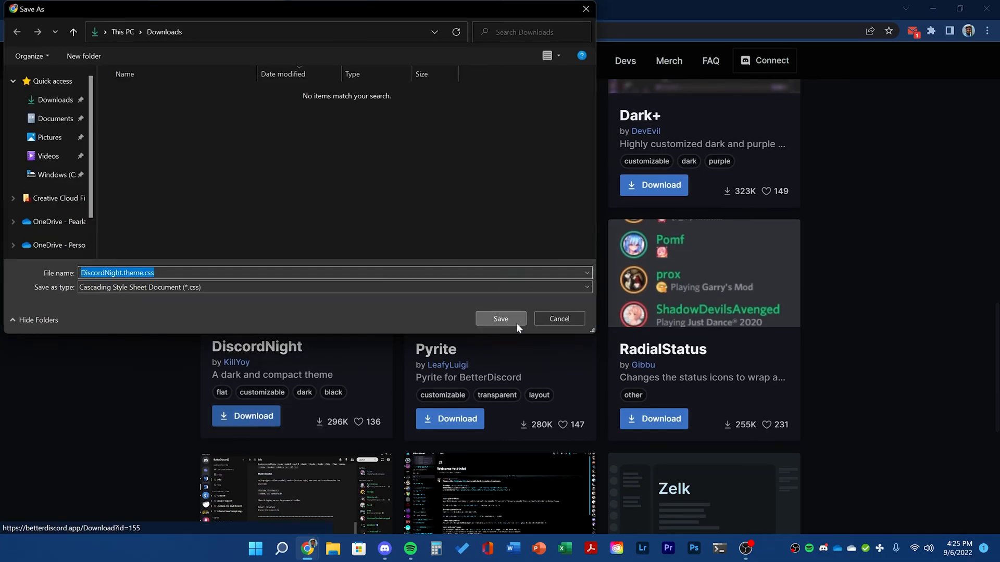
pyautogui.click(500, 318)
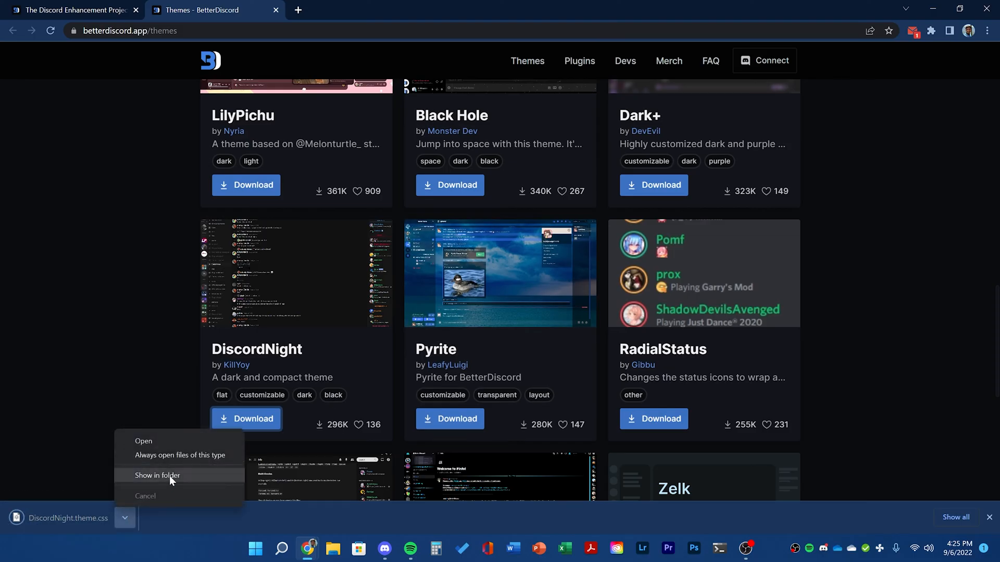
# Step: Reveal the downloaded DiscordNight file in its folder and return to Discord
pyautogui.click(158, 475)
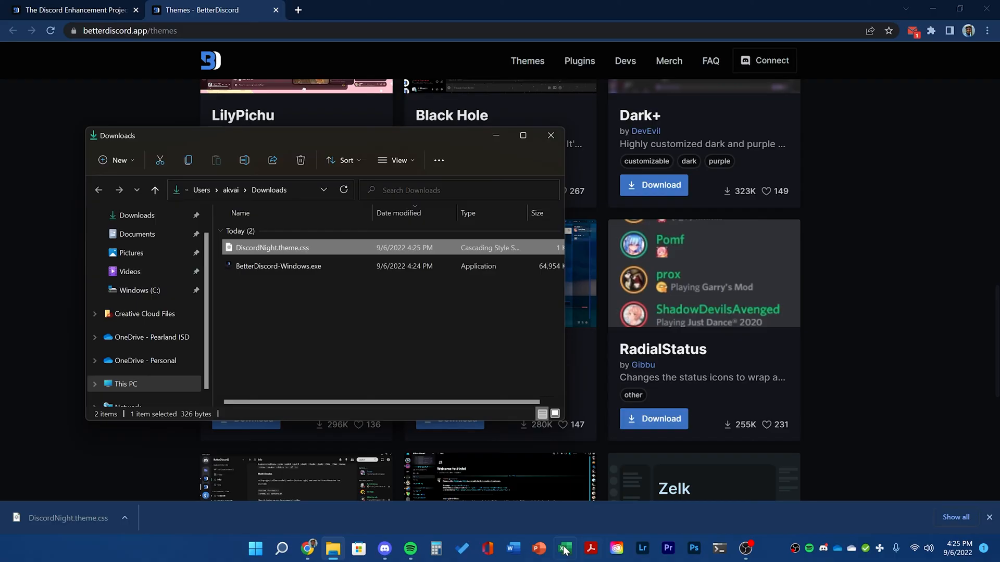
pyautogui.click(384, 549)
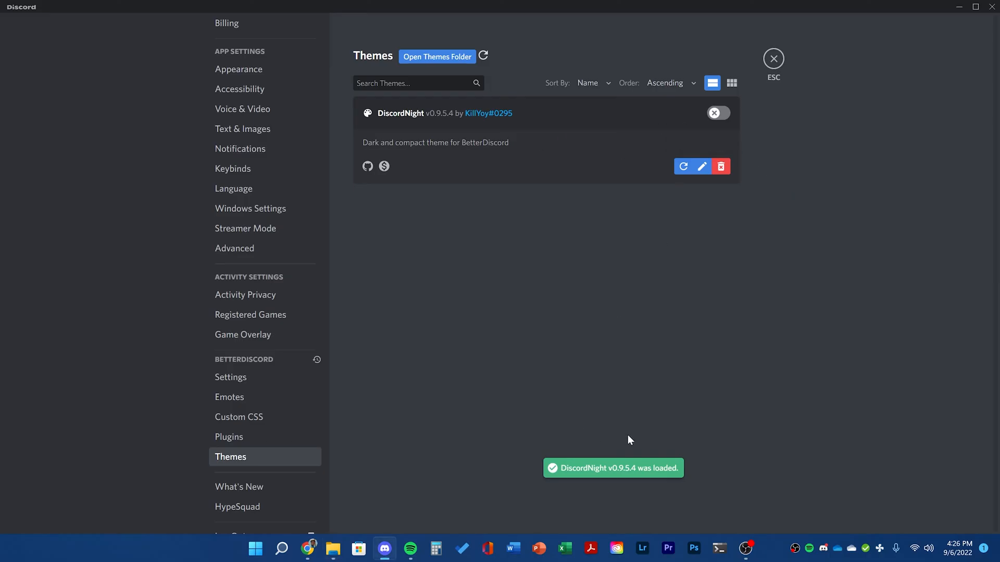
# Step: Enable the DiscordNight theme and return to the server
pyautogui.click(716, 113)
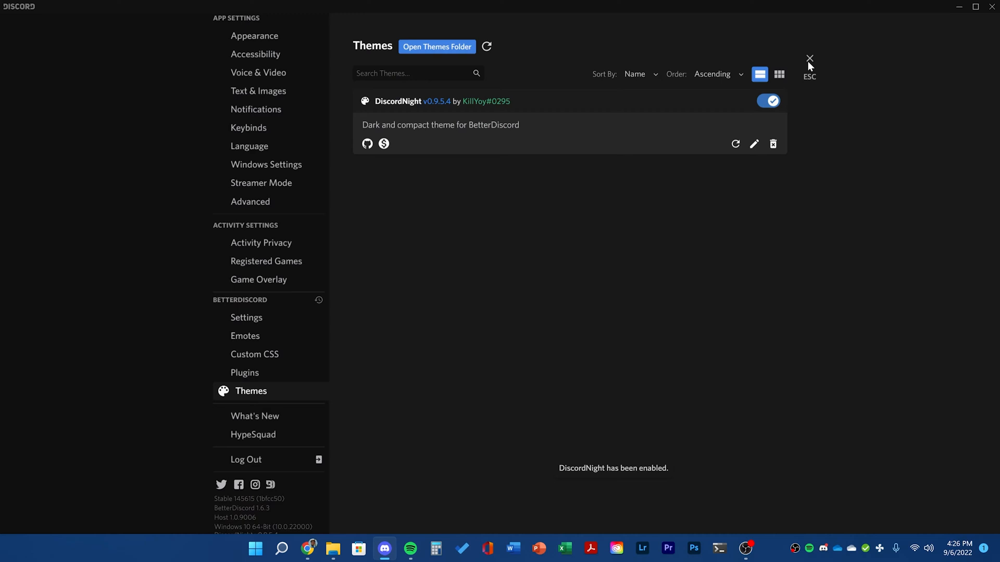
pyautogui.click(810, 58)
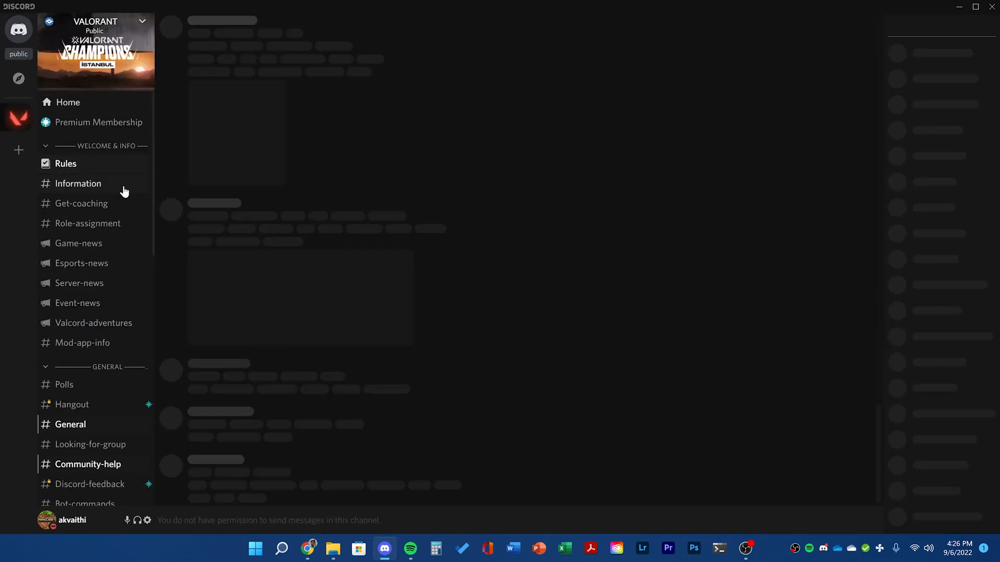
# Step: View the VALORANT server's Rules channel in the DiscordNight look, scrolling the member list
pyautogui.click(66, 164)
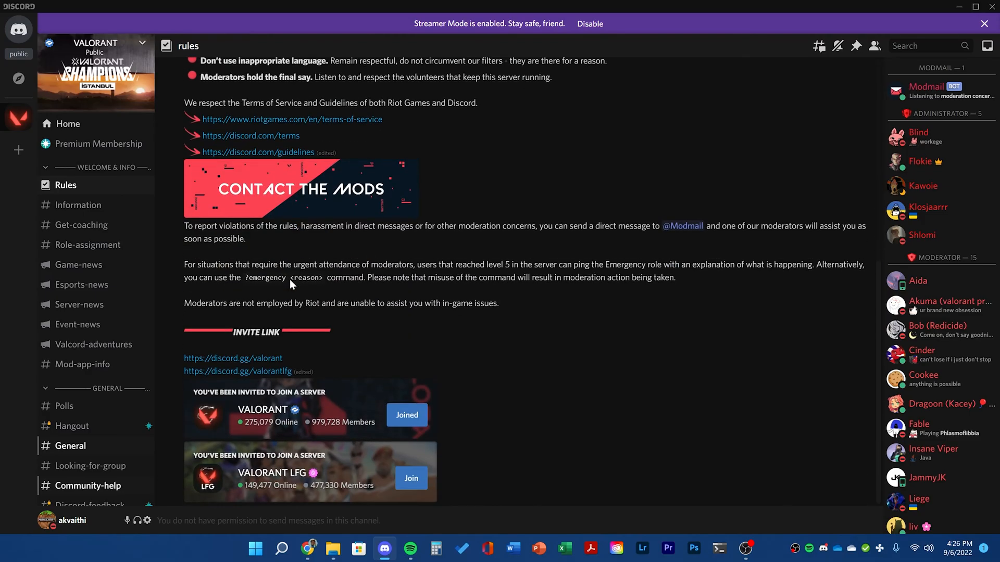
pyautogui.scroll(-3)
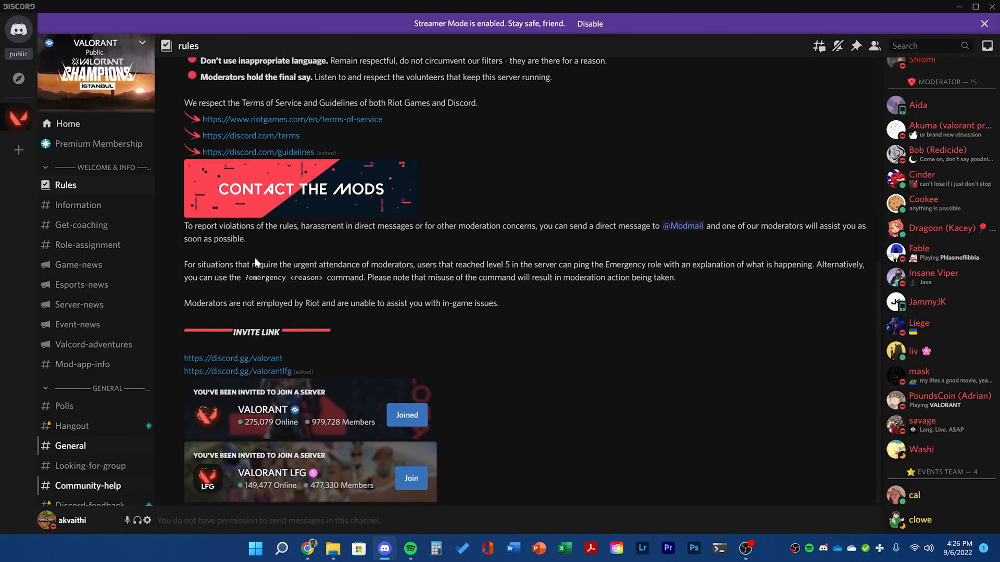
pyautogui.scroll(-3)
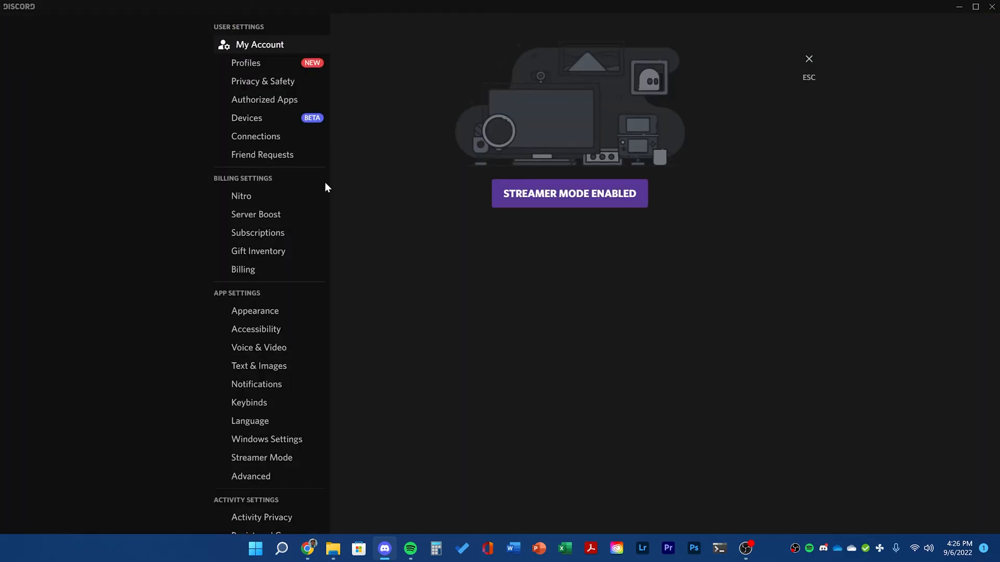
# Step: Check BetterDiscord's empty Custom CSS editor, then show the Plugins page with no plugins installed
pyautogui.scroll(-3)
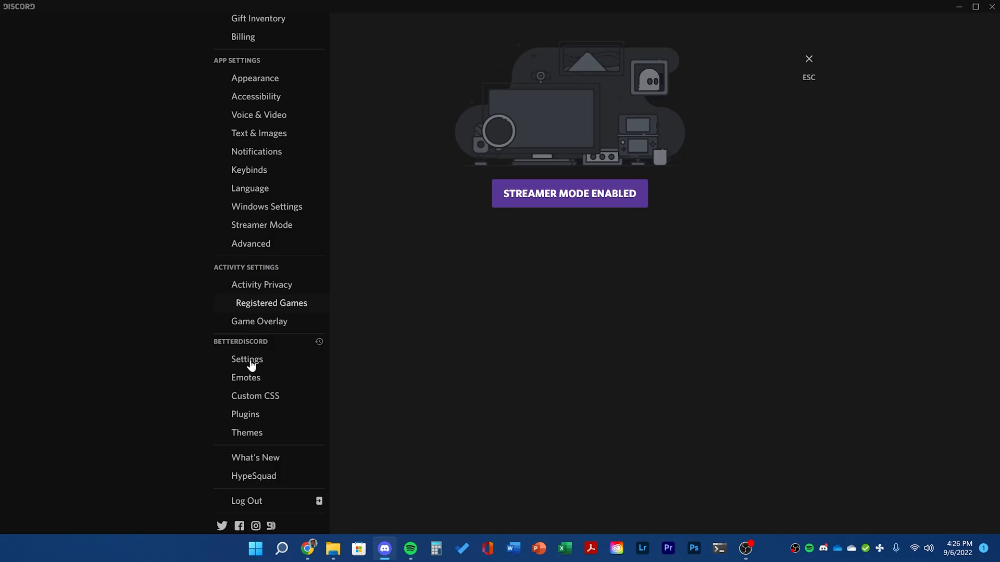
pyautogui.click(255, 396)
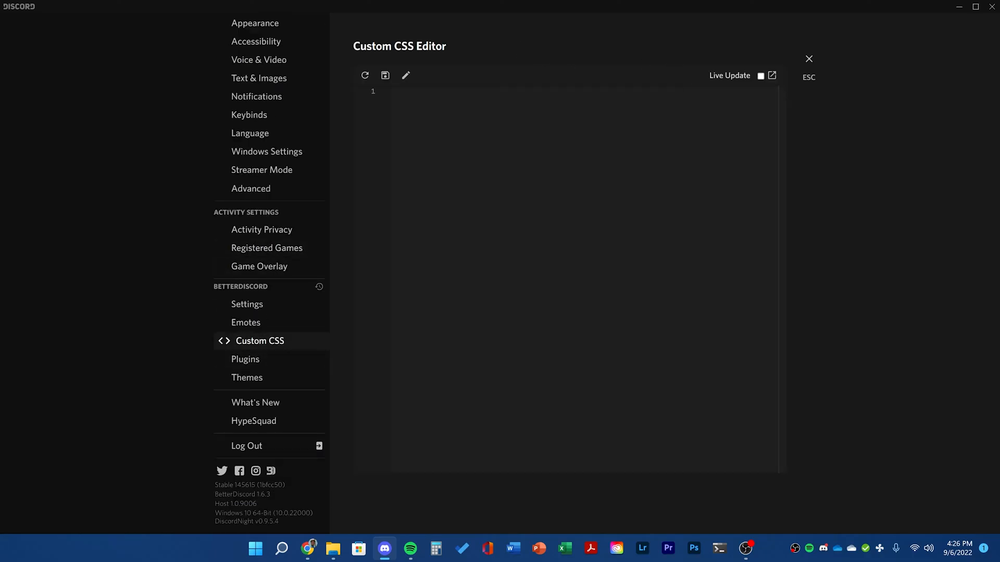
pyautogui.moveTo(249, 363)
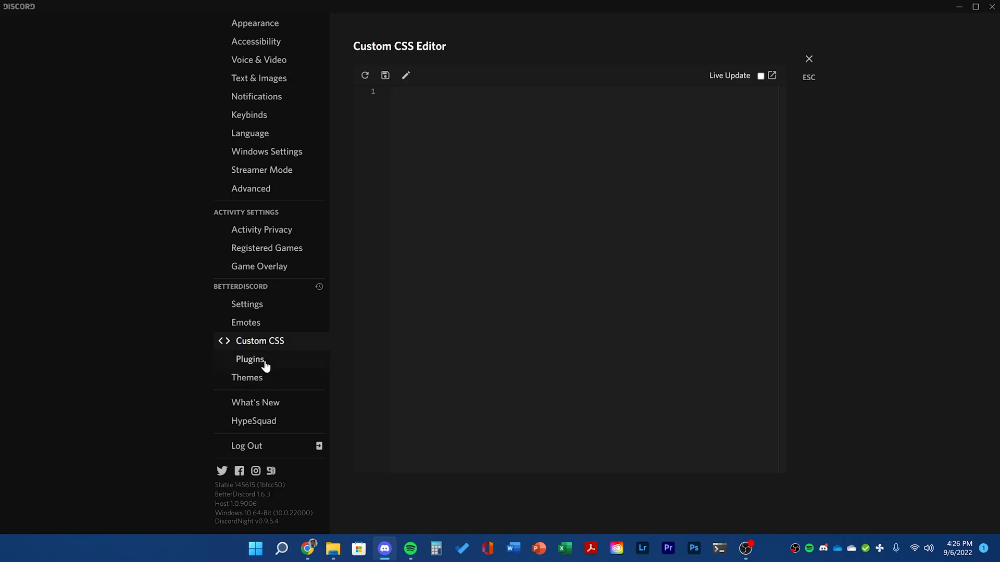
pyautogui.click(250, 360)
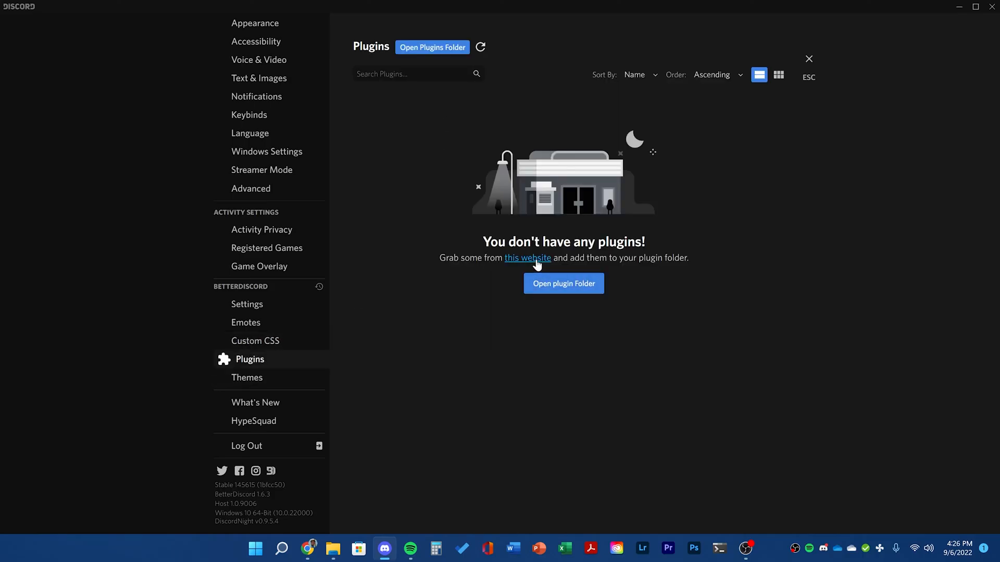
# Step: Download the Double Click To Edit plugin from the BetterDiscord plugins website
pyautogui.click(527, 257)
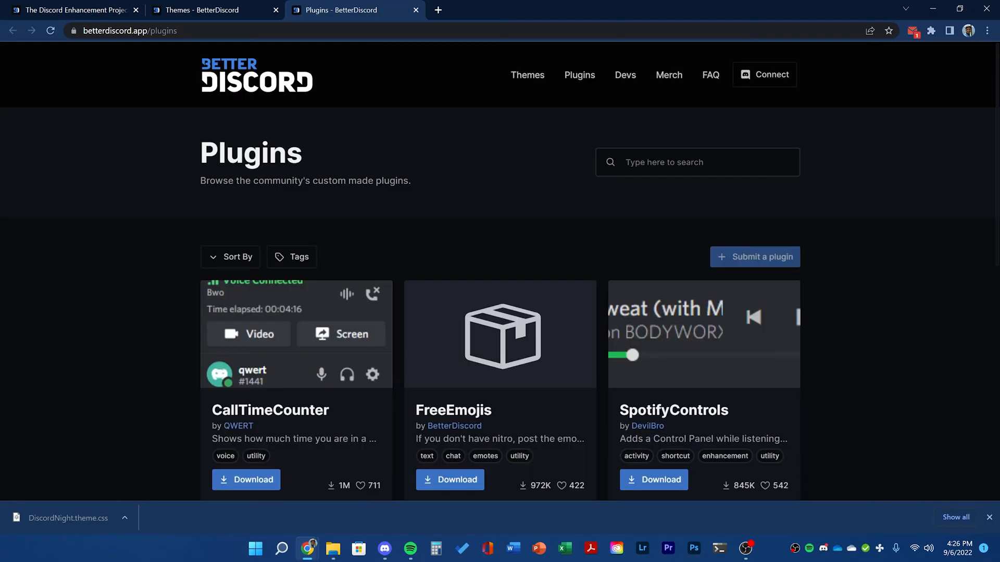
pyautogui.scroll(-3)
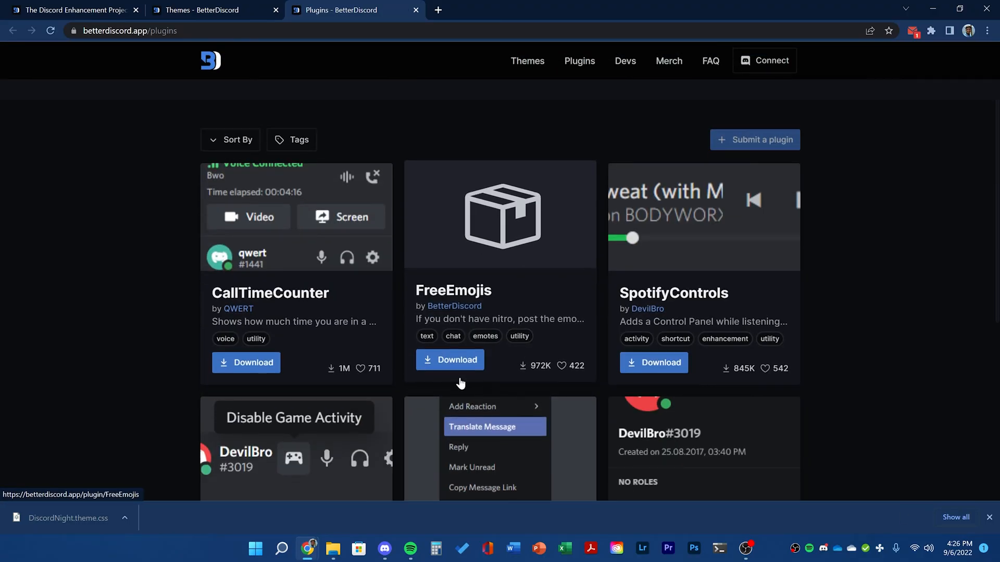
pyautogui.scroll(-3)
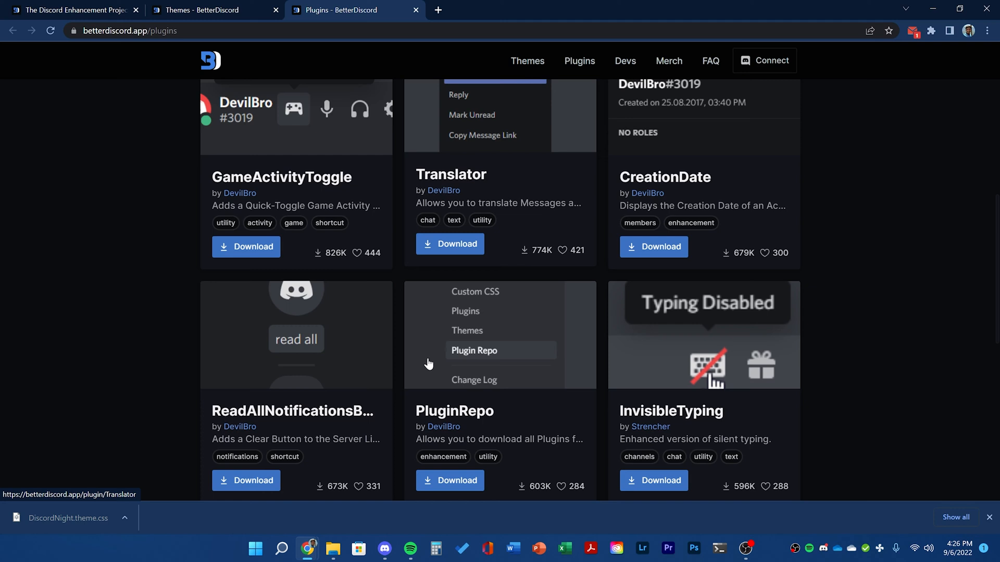
pyautogui.scroll(-3)
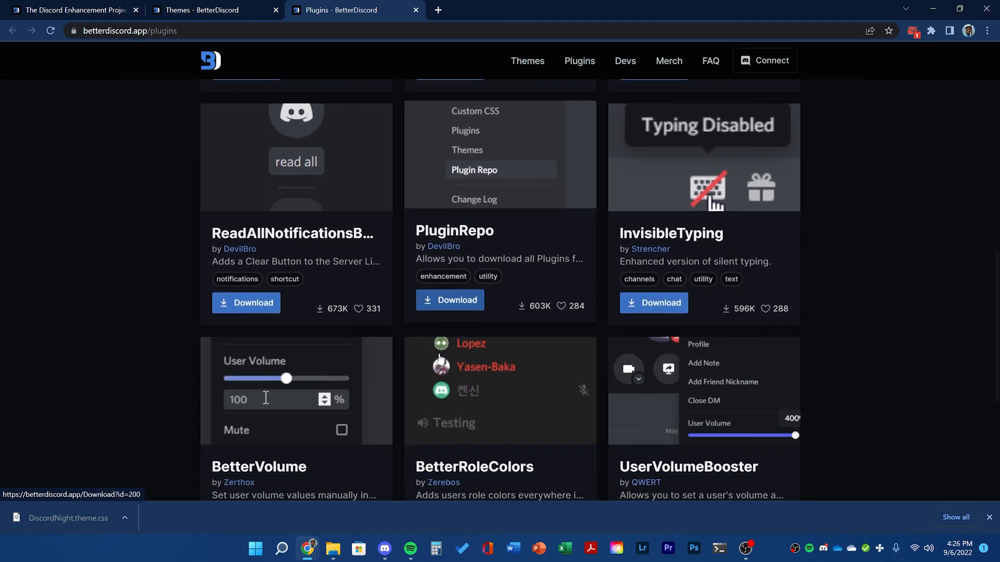
pyautogui.scroll(-3)
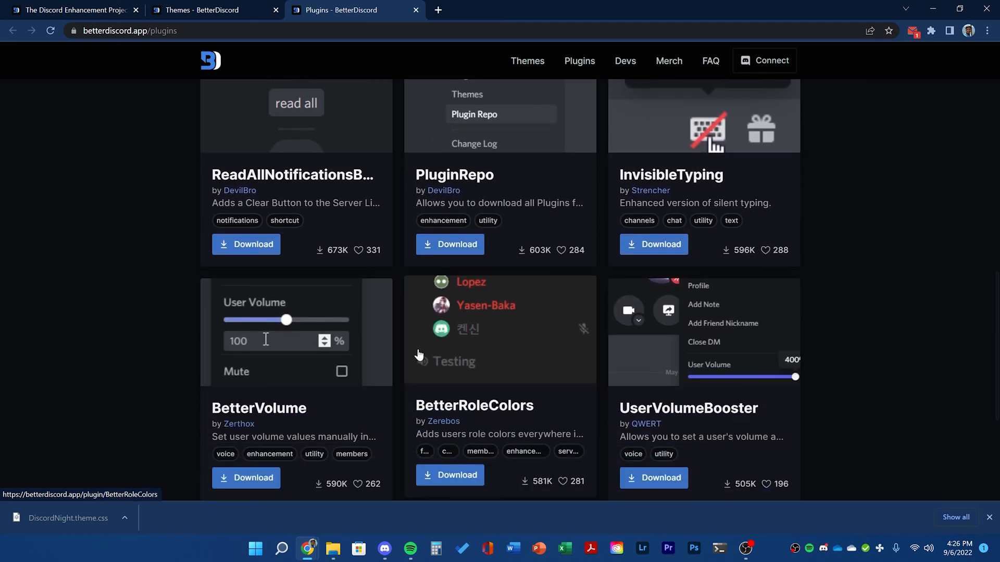
pyautogui.scroll(-3)
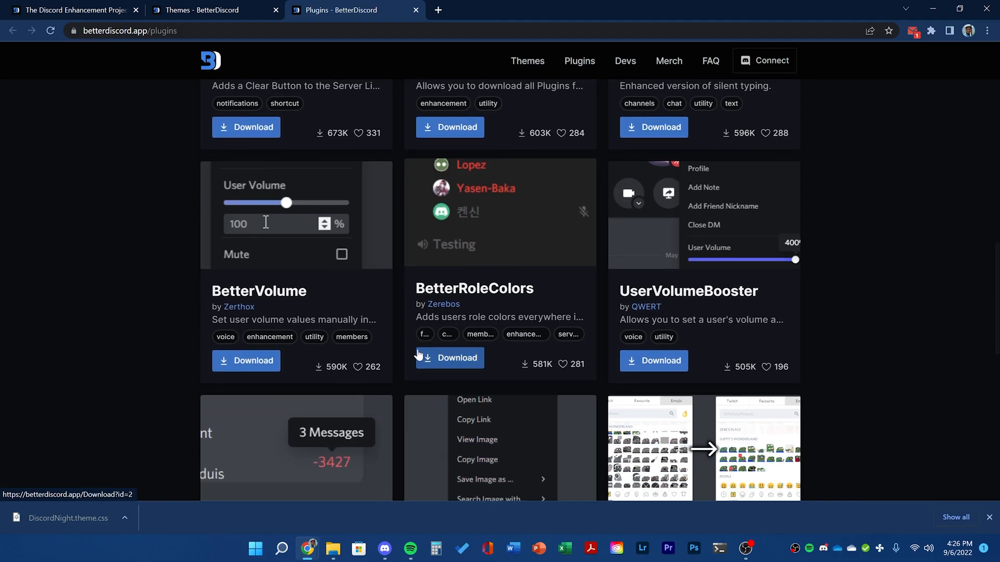
pyautogui.scroll(-3)
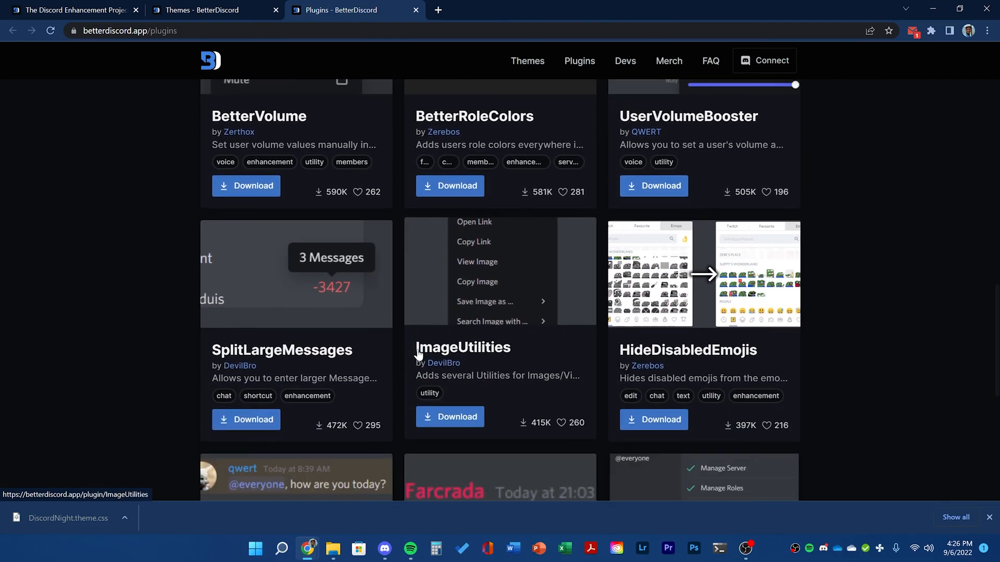
pyautogui.scroll(-3)
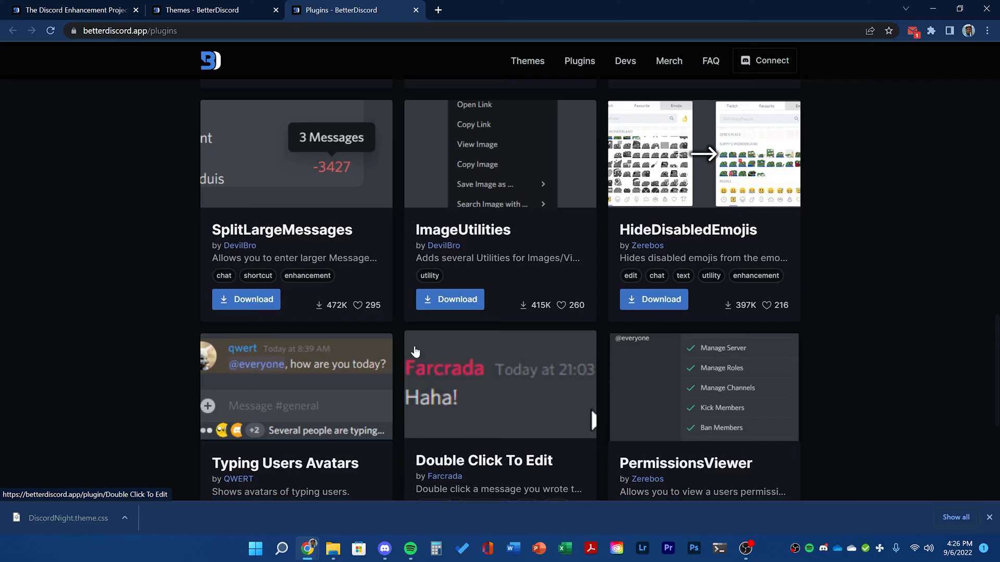
pyautogui.scroll(-3)
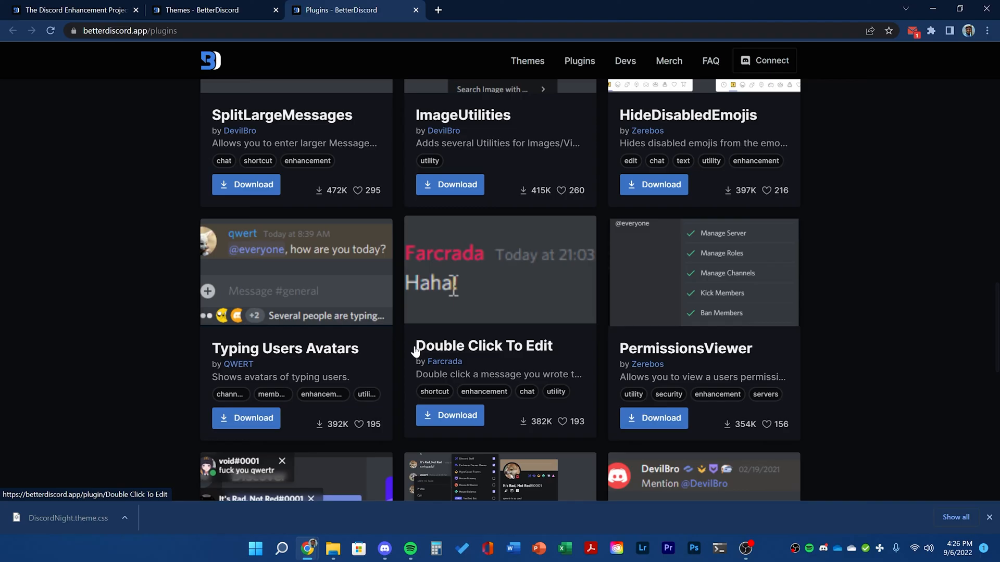
pyautogui.moveTo(457, 415)
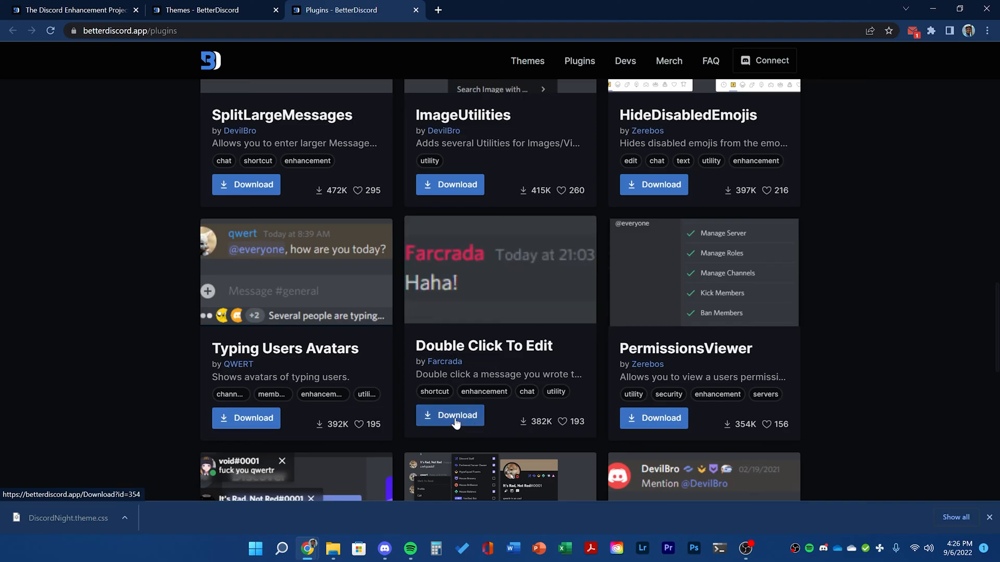
pyautogui.click(450, 415)
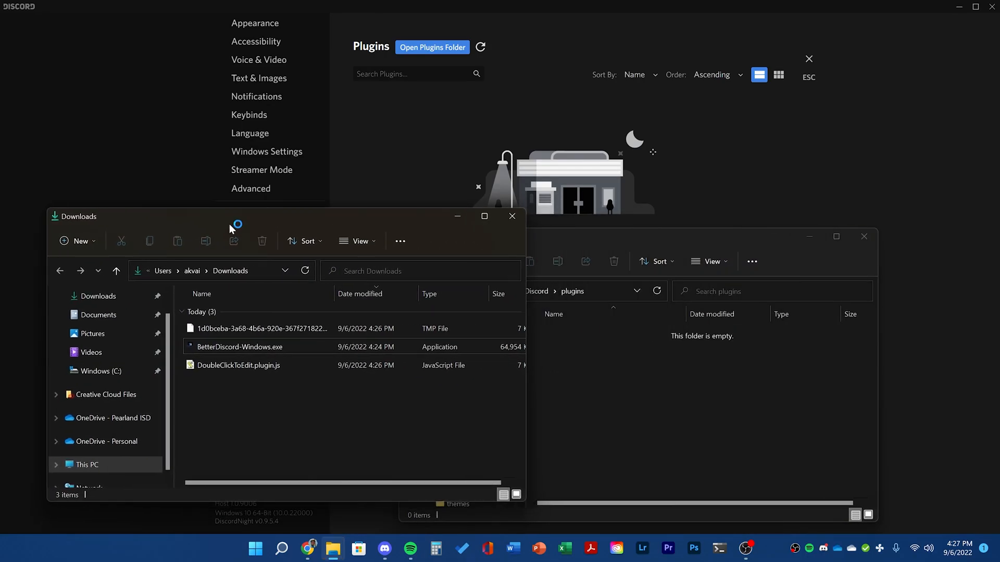
# Step: Move DoubleClickToEdit.plugin.js into the plugins folder, enable it, and return to the server
pyautogui.moveTo(238, 364); pyautogui.dragTo(643, 394)
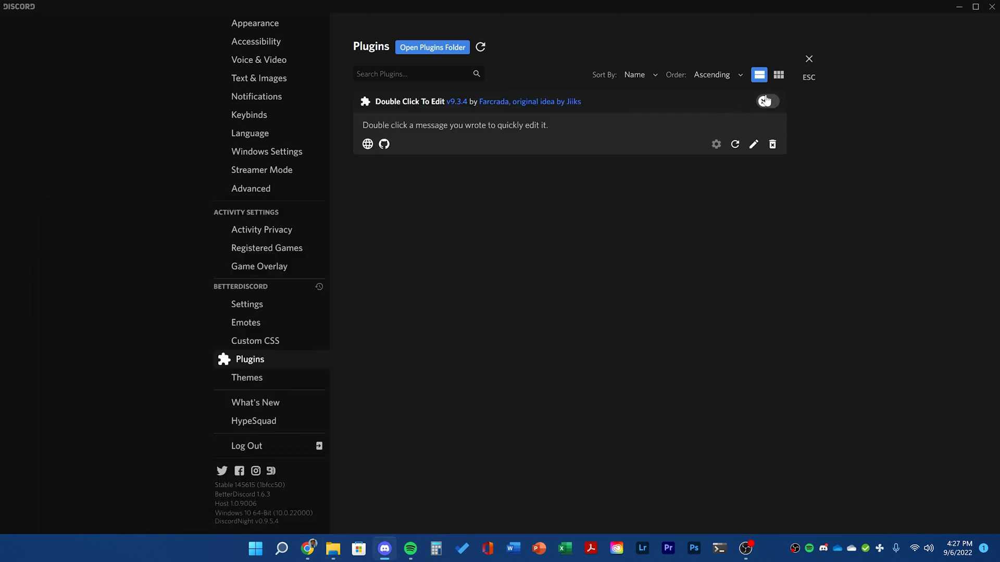
pyautogui.click(768, 101)
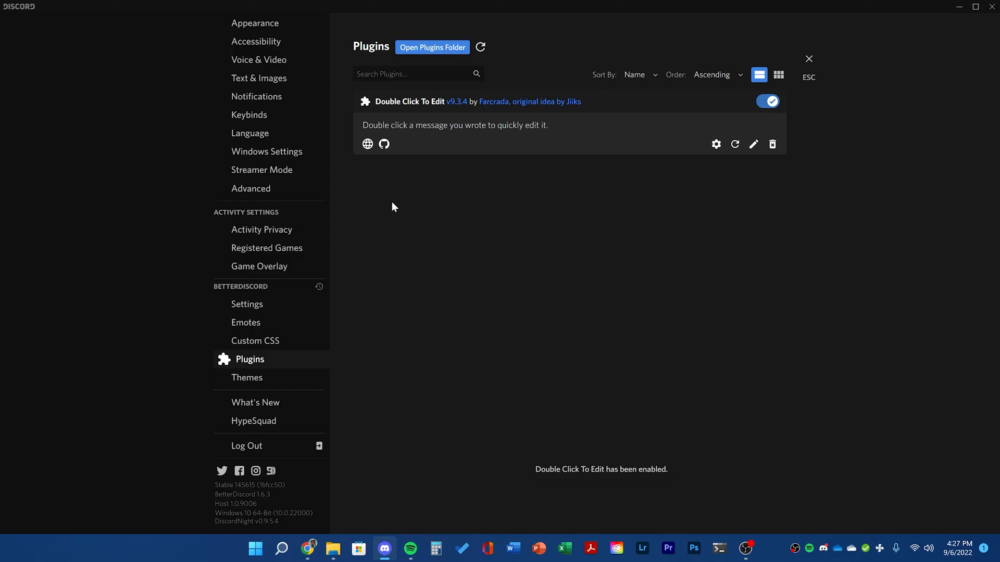
pyautogui.click(808, 58)
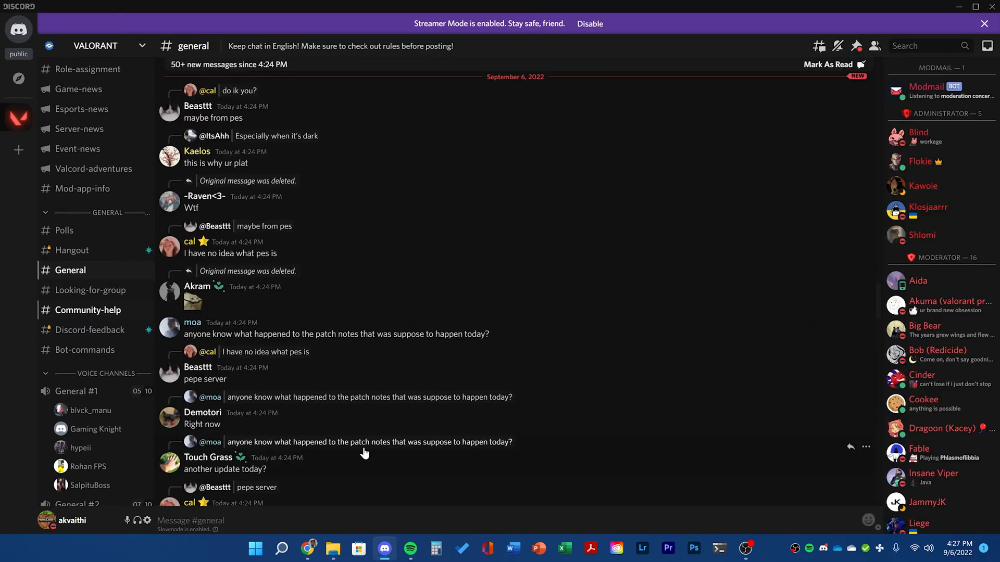
# Step: Post a test message 'hello' in the VALORANT server's #general channel for edit testing
pyautogui.scroll(-3)
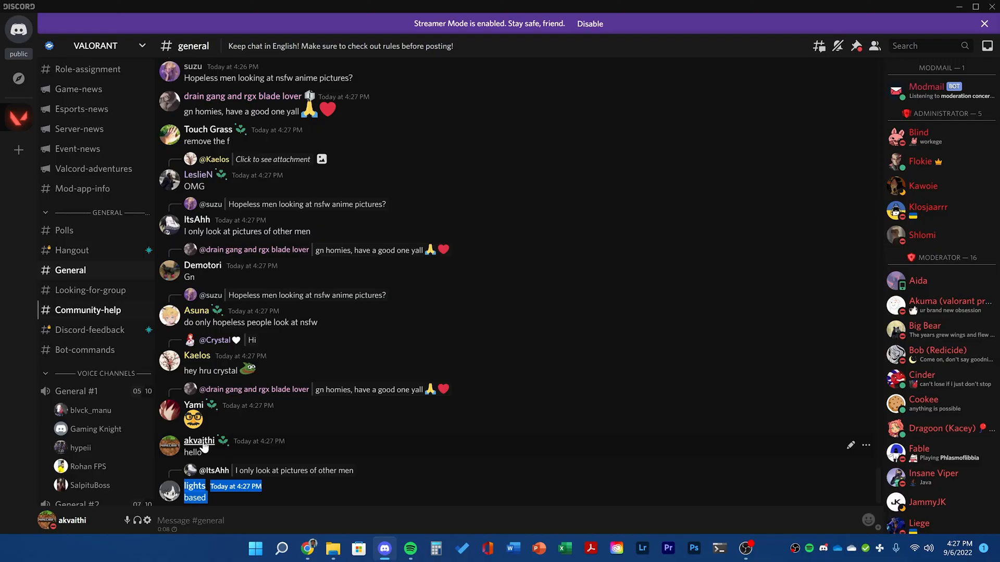
pyautogui.click(850, 446)
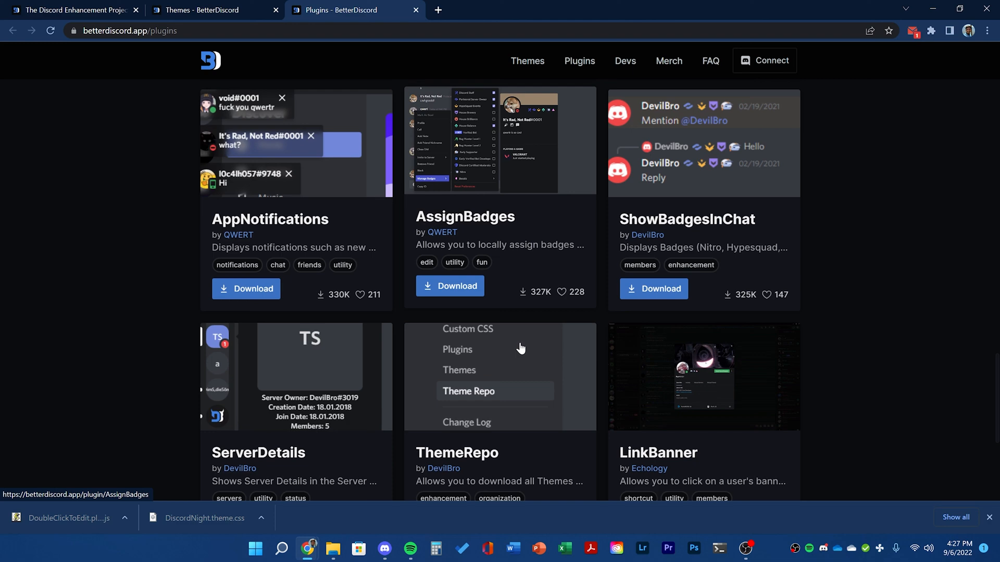
pyautogui.scroll(-3)
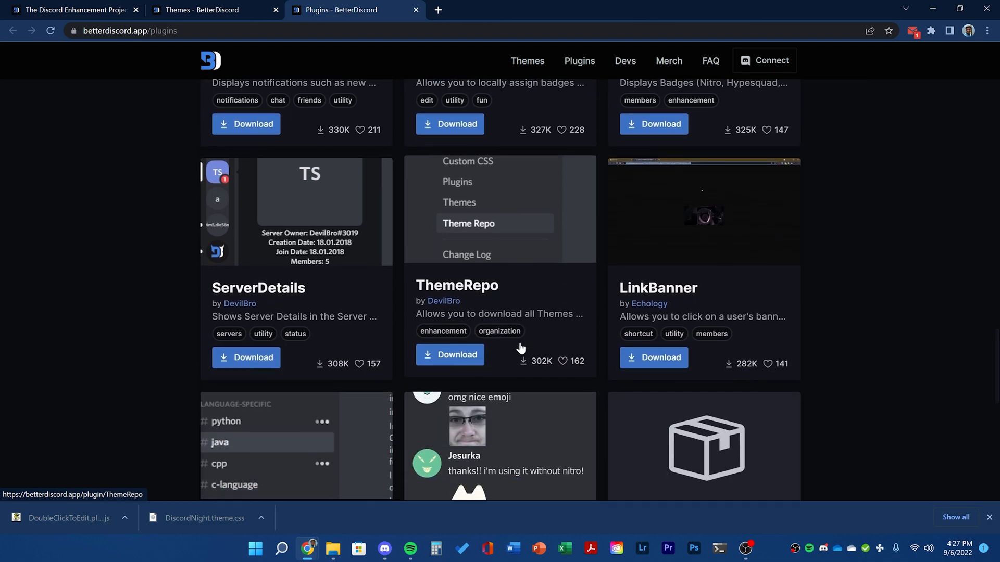
pyautogui.scroll(-3)
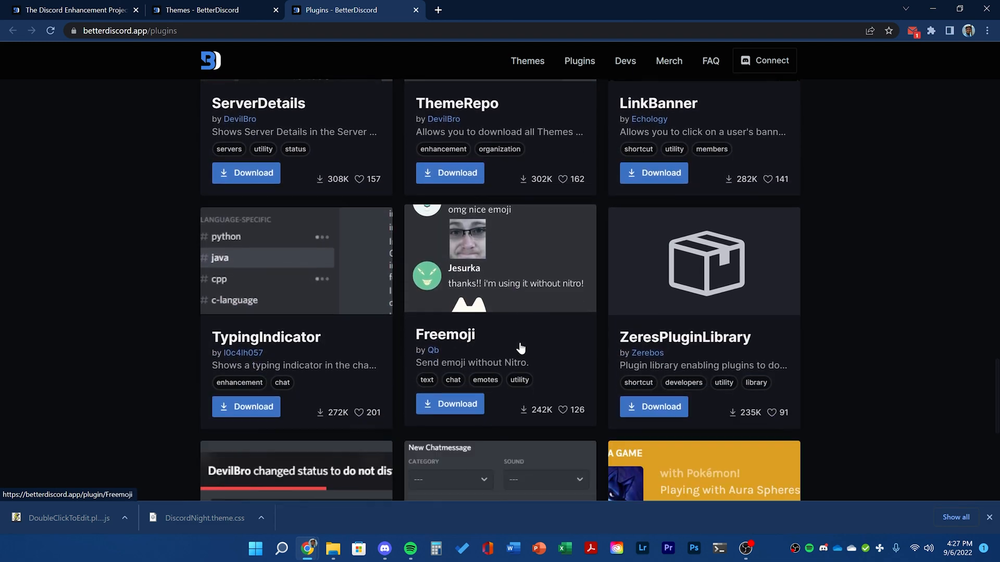
pyautogui.scroll(-3)
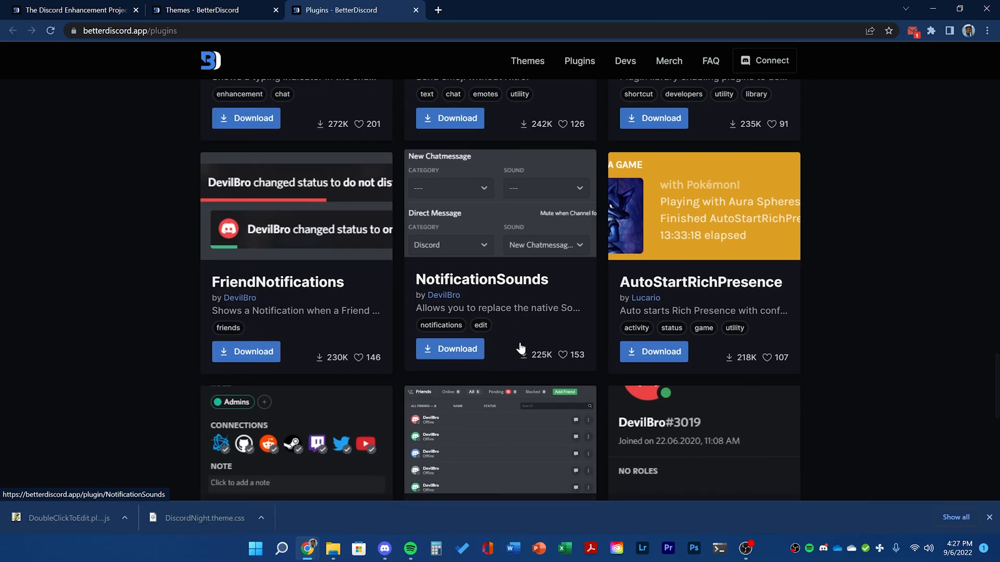
pyautogui.scroll(-3)
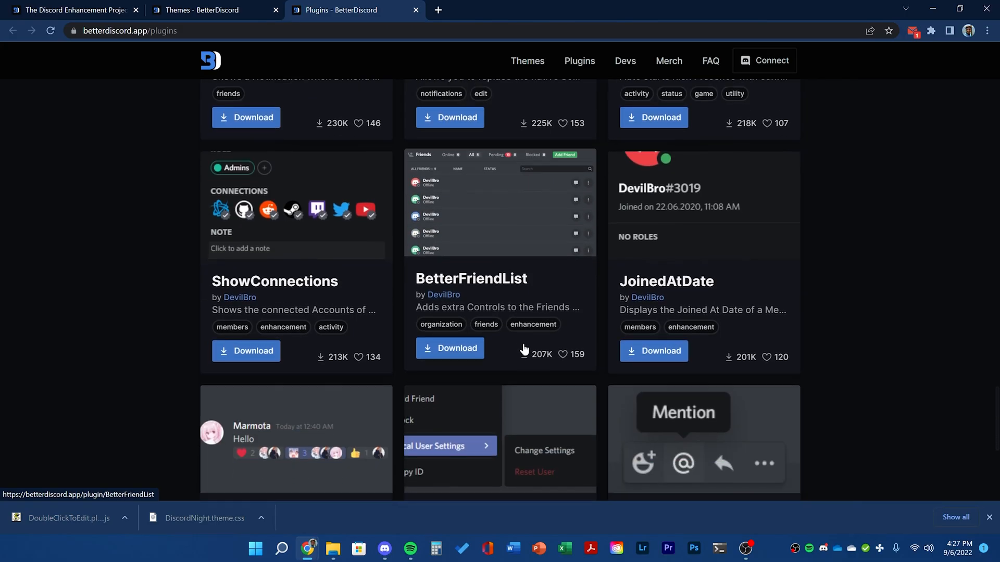
pyautogui.scroll(-3)
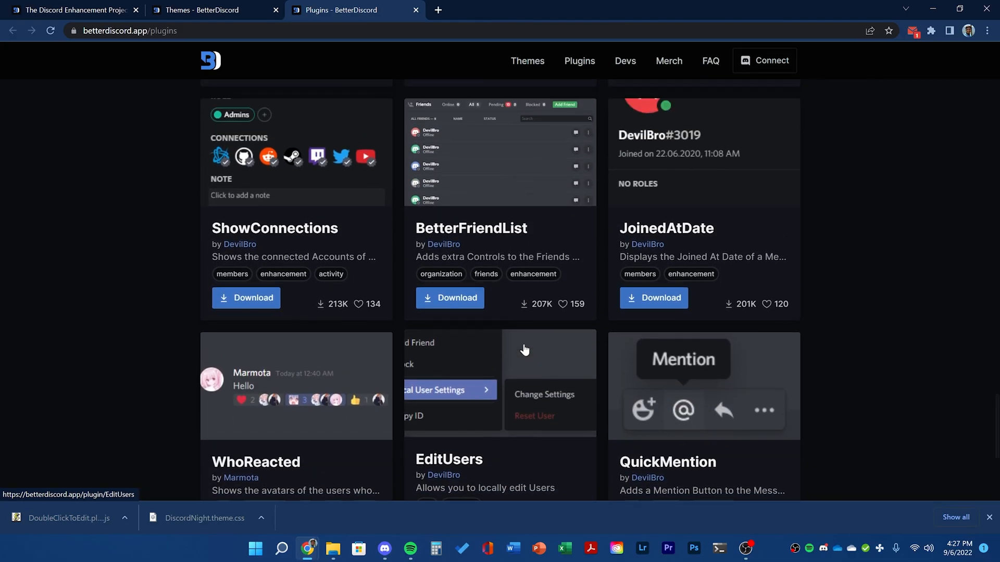